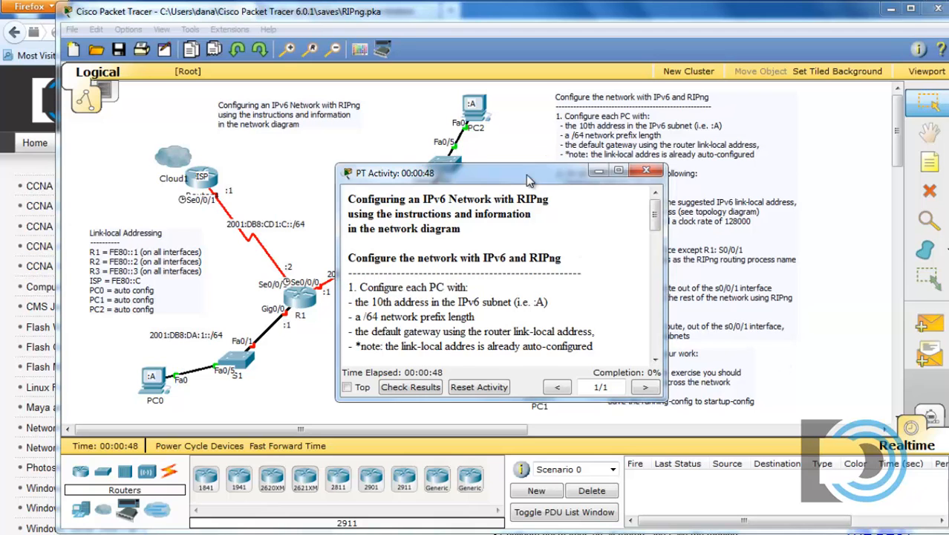
Step: Drag the PT Activity instructions window to the top-right corner, off the diagram
left_click_drag(528, 173, 787, 21)
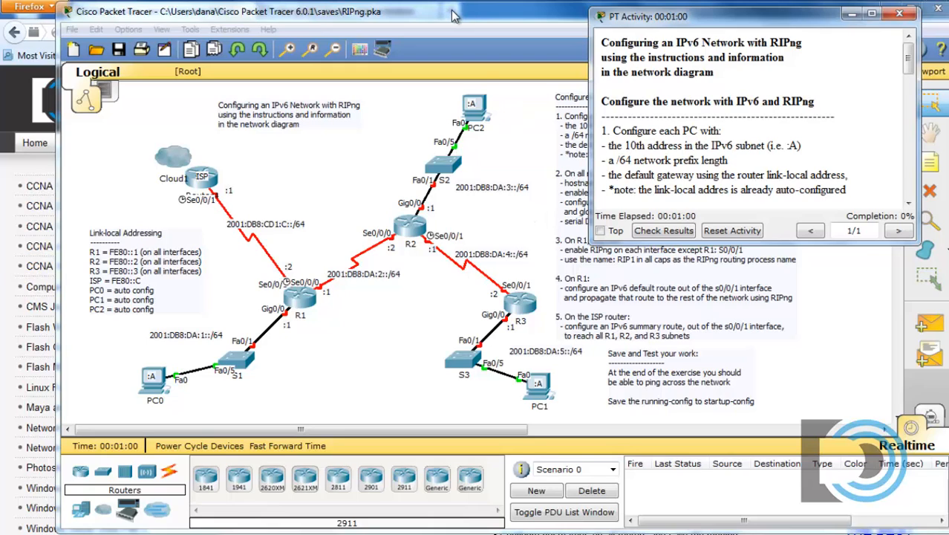
mouse_move(482, 20)
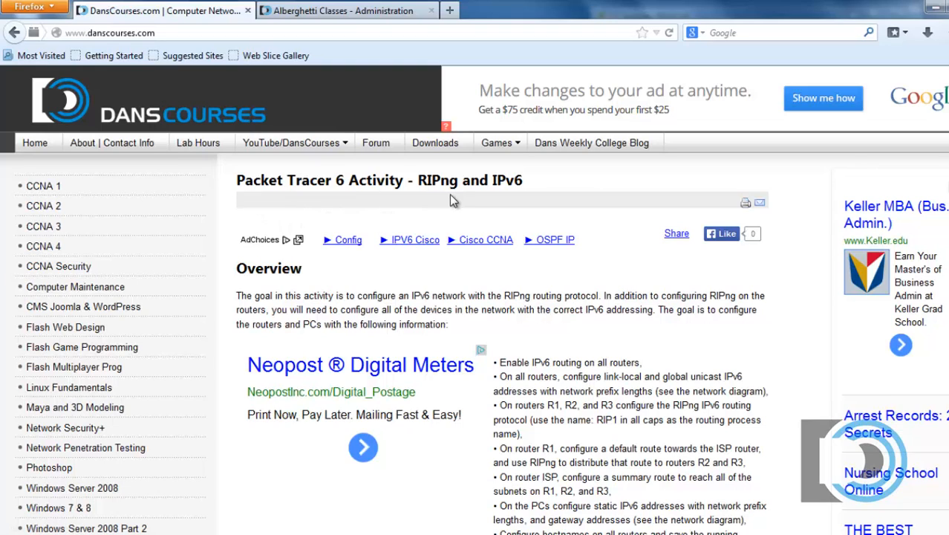
mouse_move(512, 198)
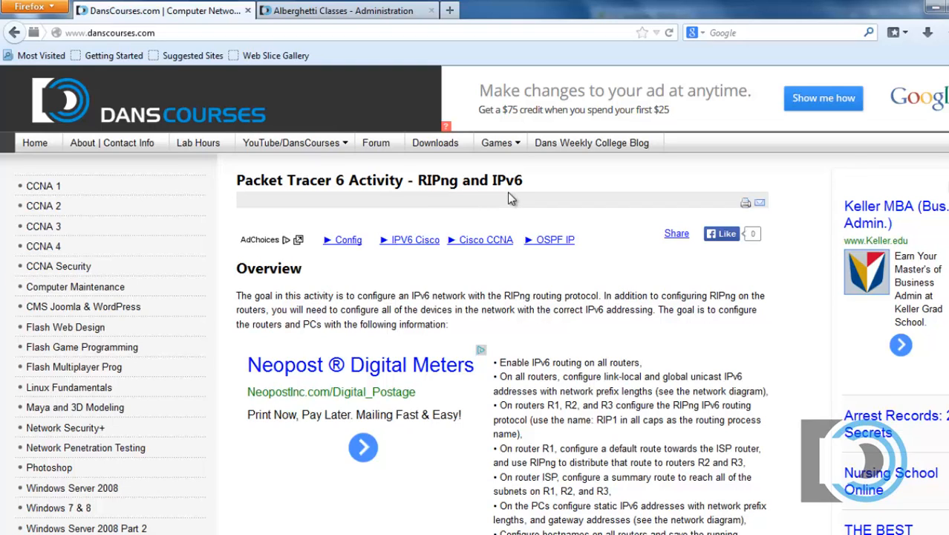
mouse_move(43, 226)
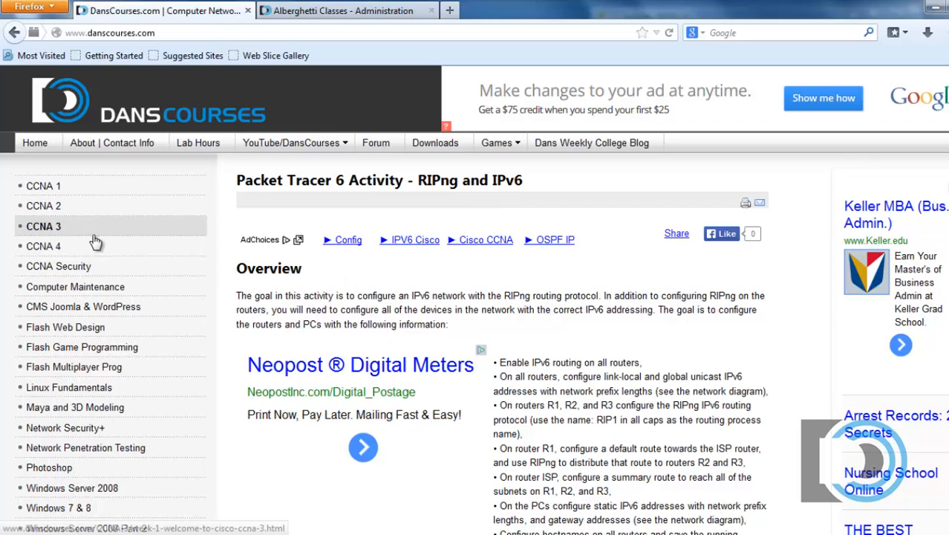
Step: Open the DansCourses CCNA 2 page and scroll down to its lesson list
left_click(43, 206)
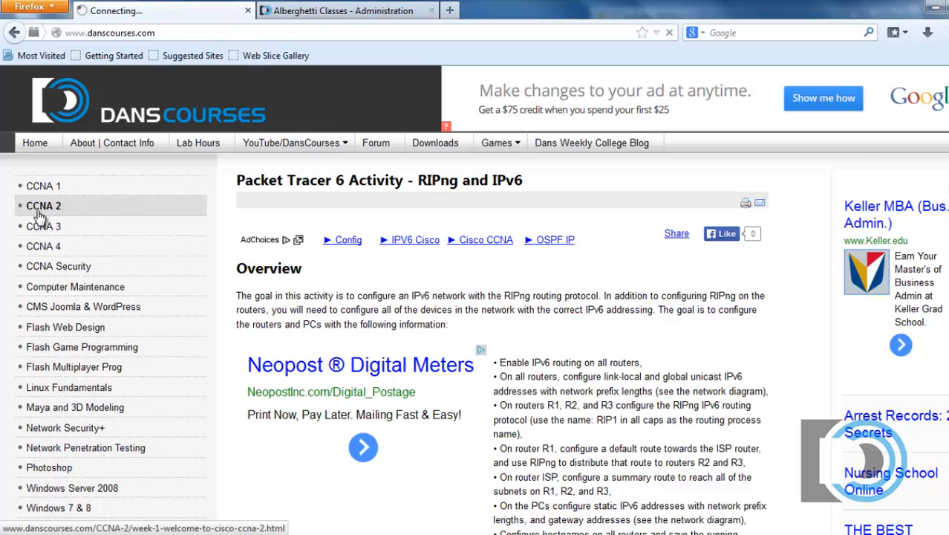
left_click(43, 206)
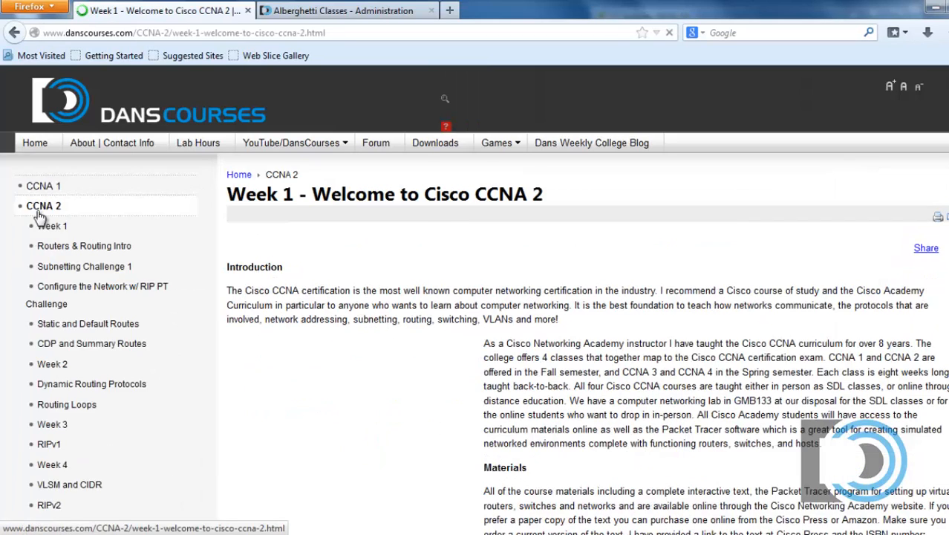
scroll("down", 3)
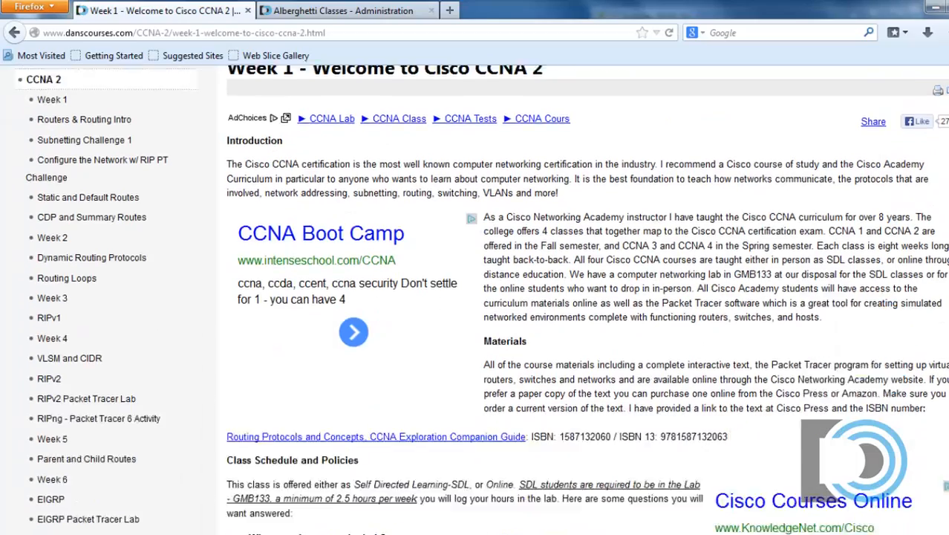
scroll("down", 3)
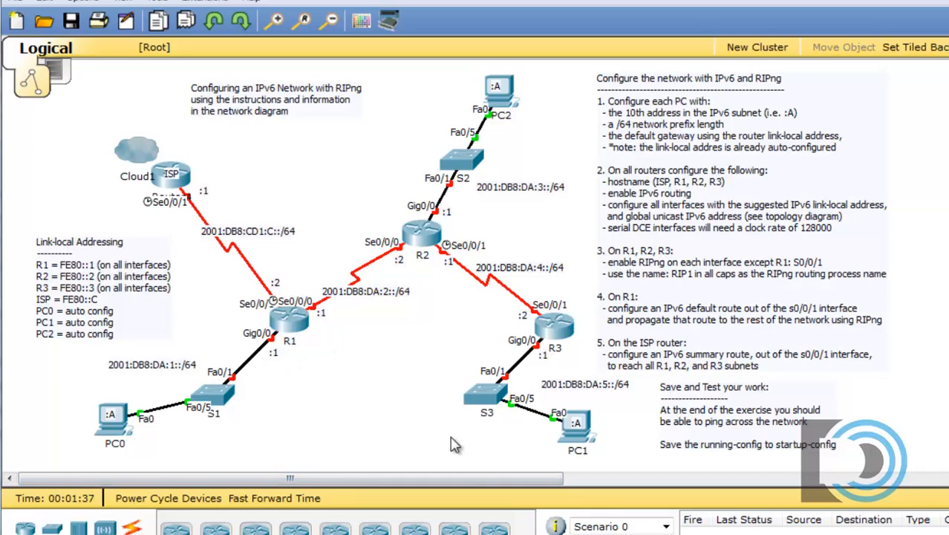
mouse_move(407, 240)
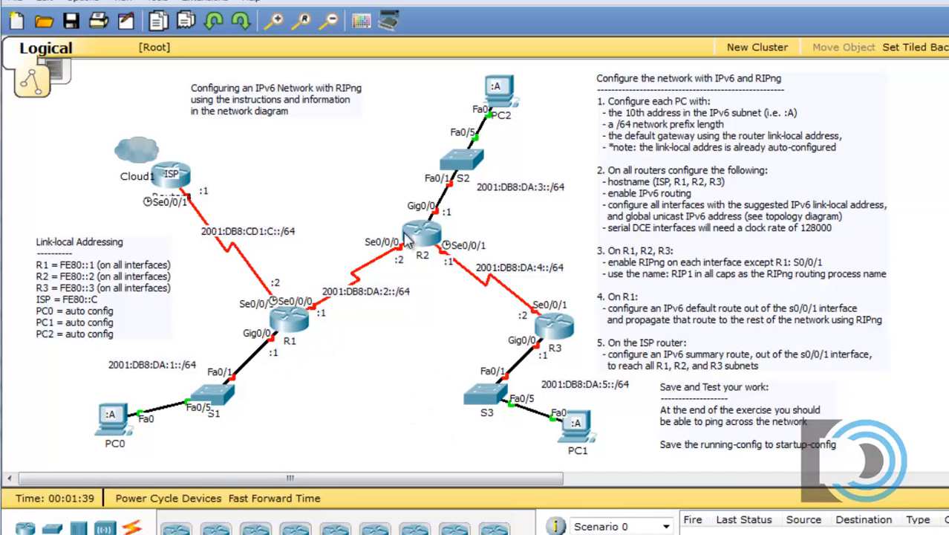
mouse_move(399, 379)
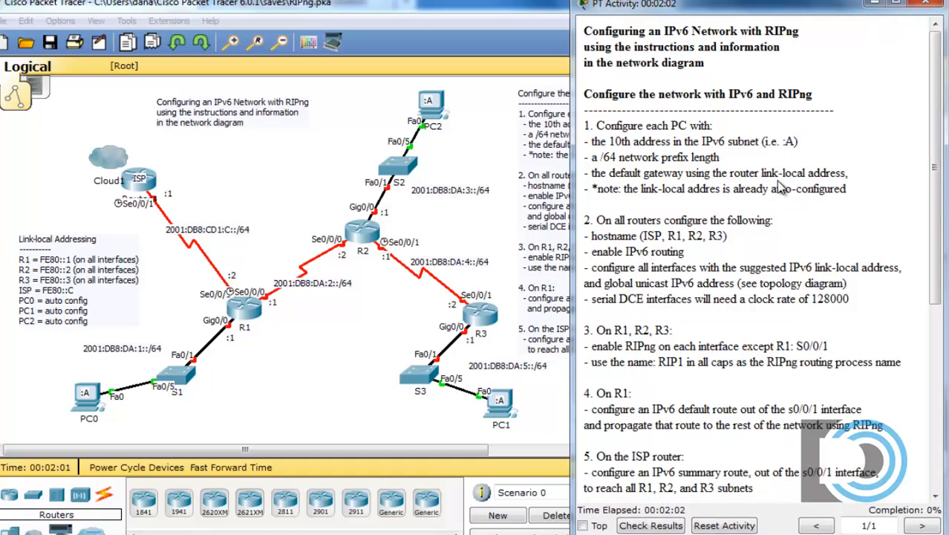
mouse_move(584, 136)
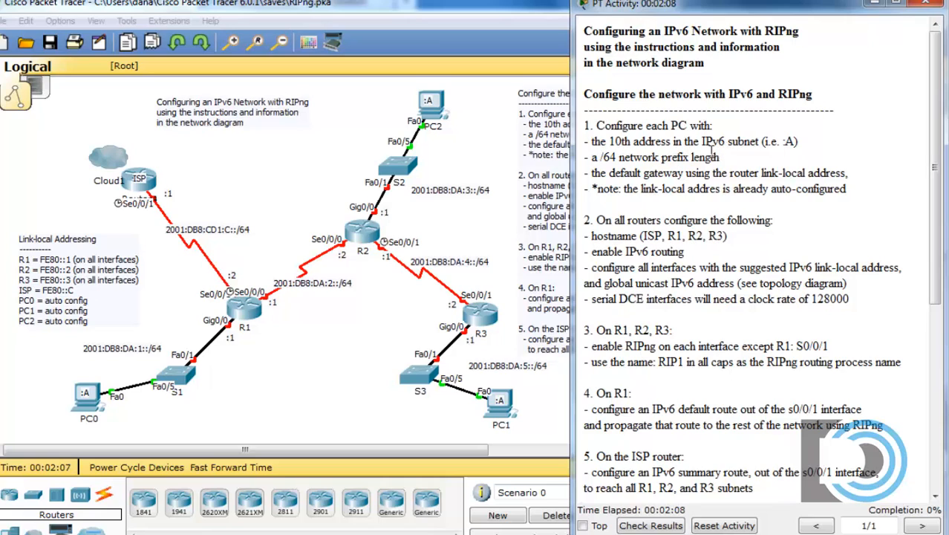
mouse_move(750, 159)
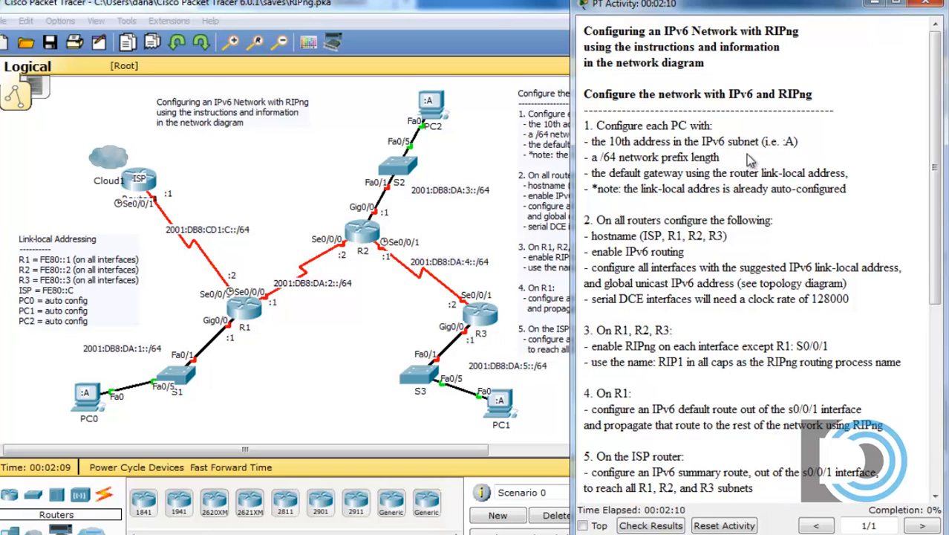
mouse_move(787, 156)
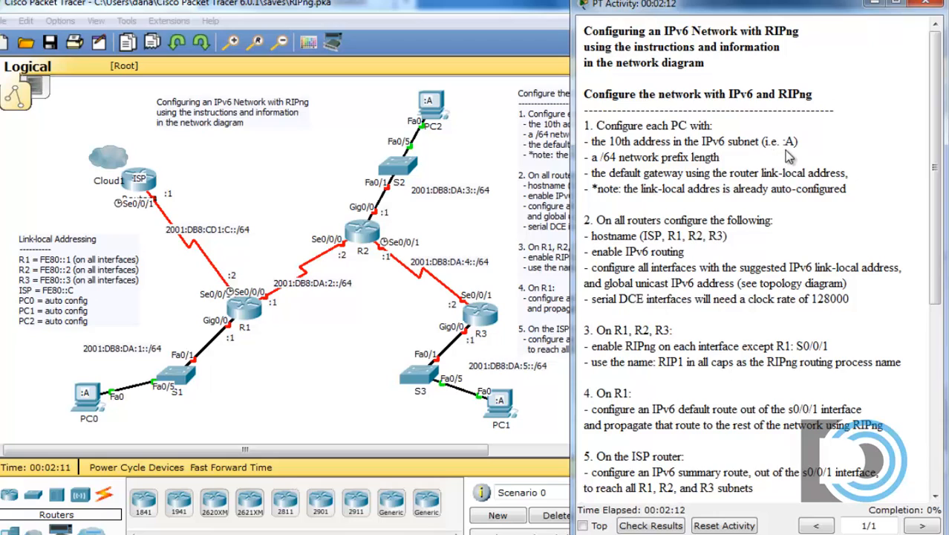
Step: Highlight the ::A host, /64 prefix and link-local gateway requirements in the instructions
double_click(789, 142)
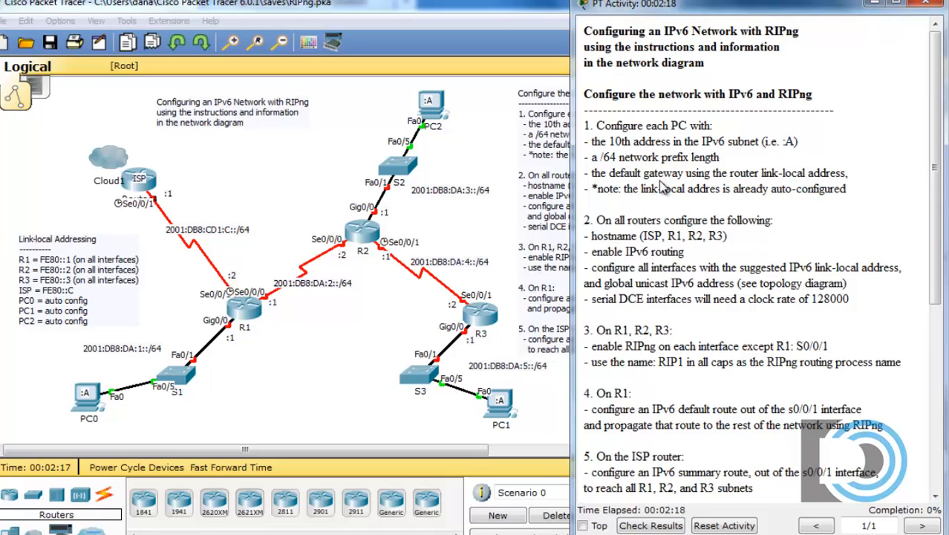
double_click(607, 156)
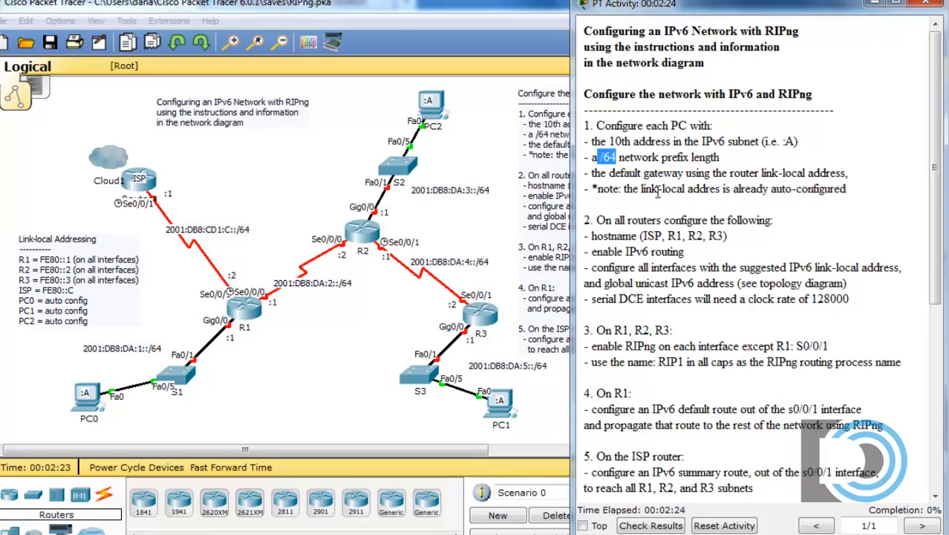
double_click(743, 172)
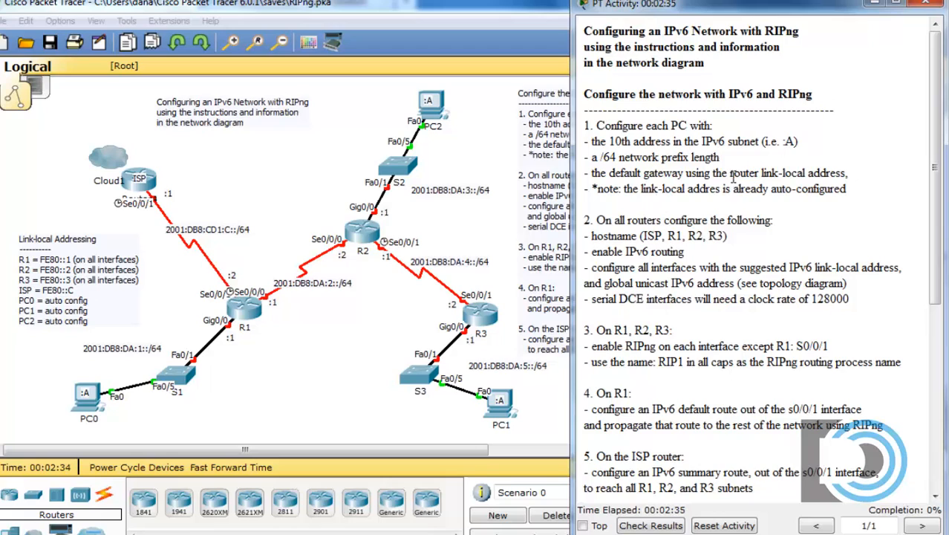
double_click(744, 173)
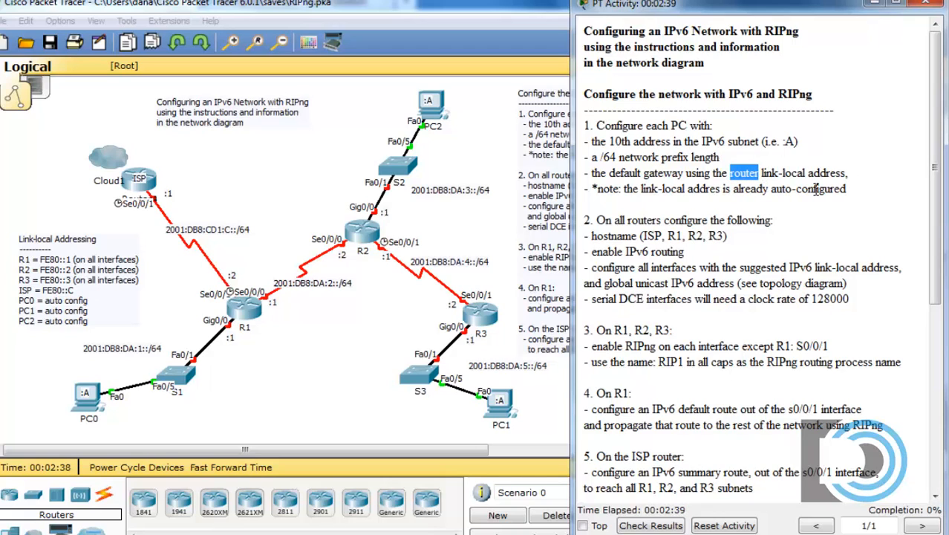
mouse_move(814, 211)
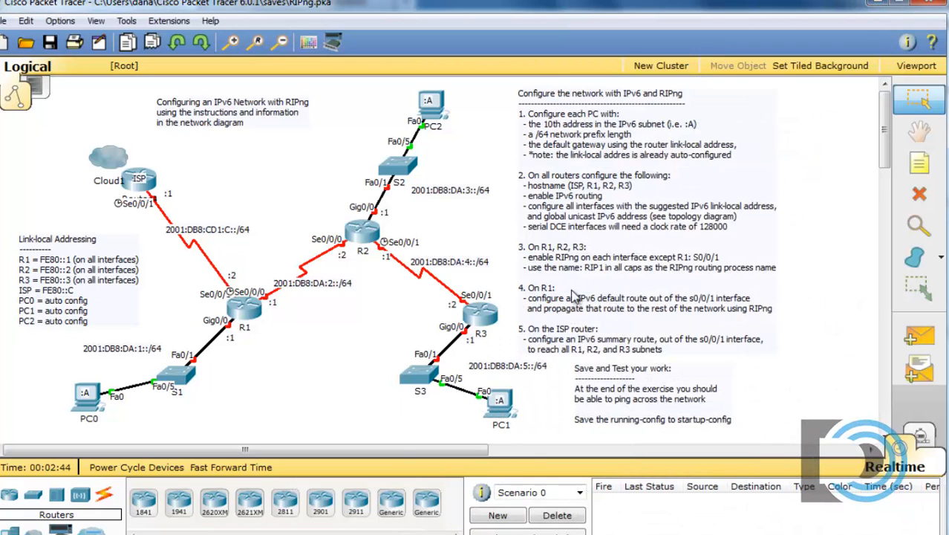
mouse_move(293, 409)
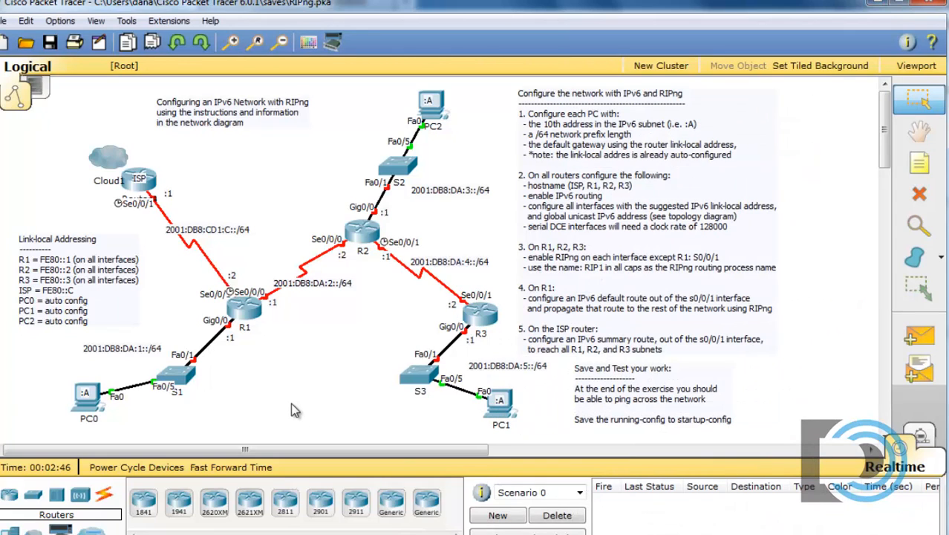
mouse_move(89, 422)
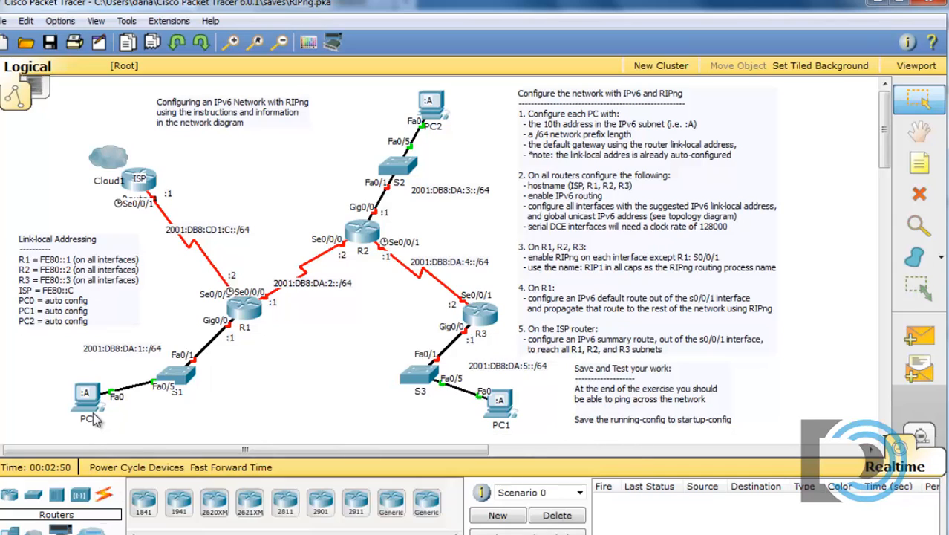
mouse_move(86, 401)
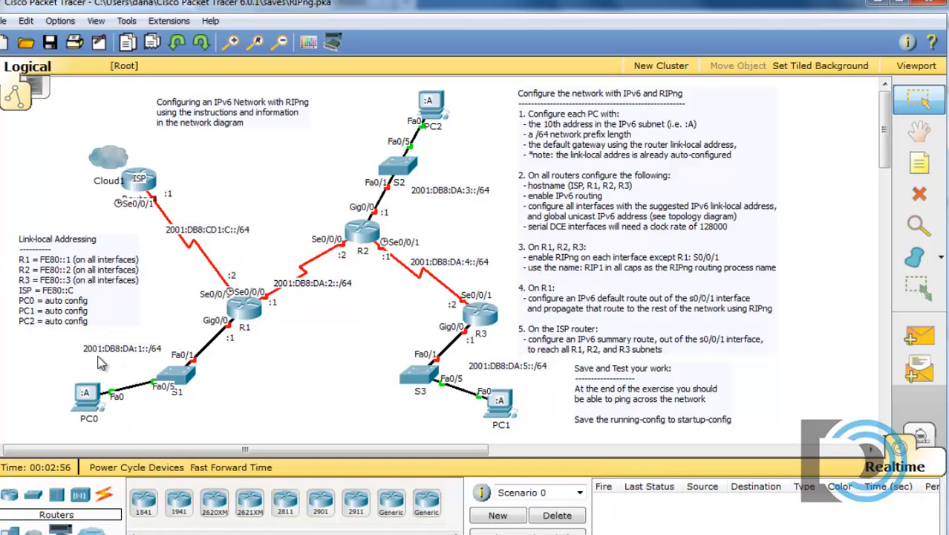
mouse_move(130, 360)
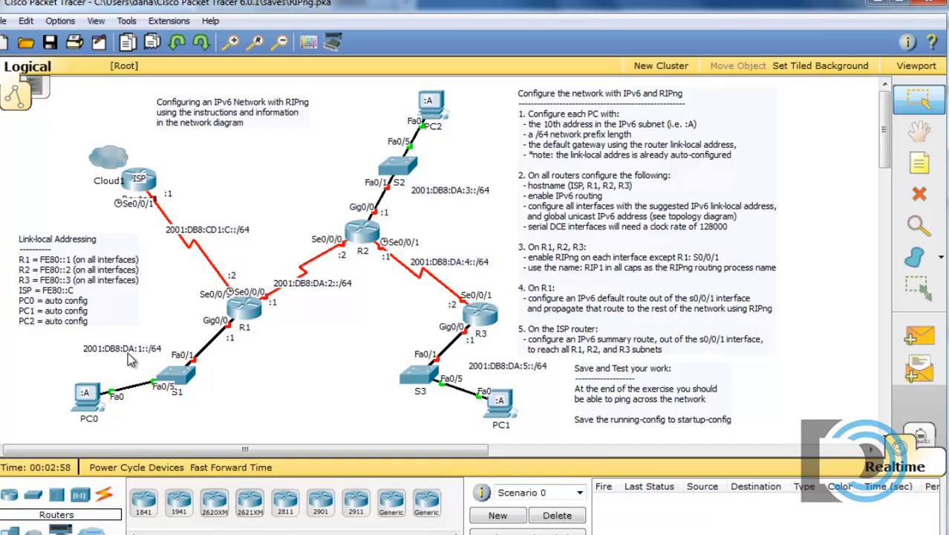
mouse_move(141, 360)
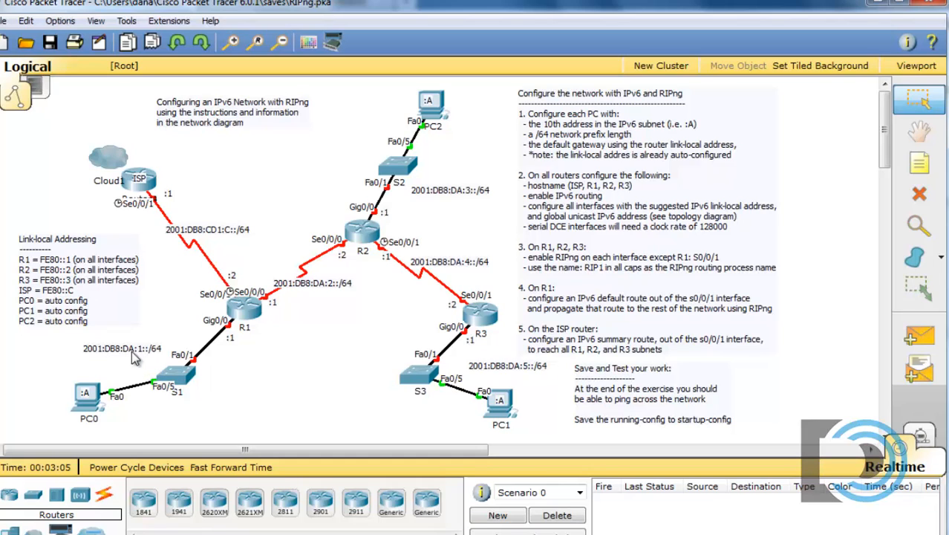
mouse_move(148, 360)
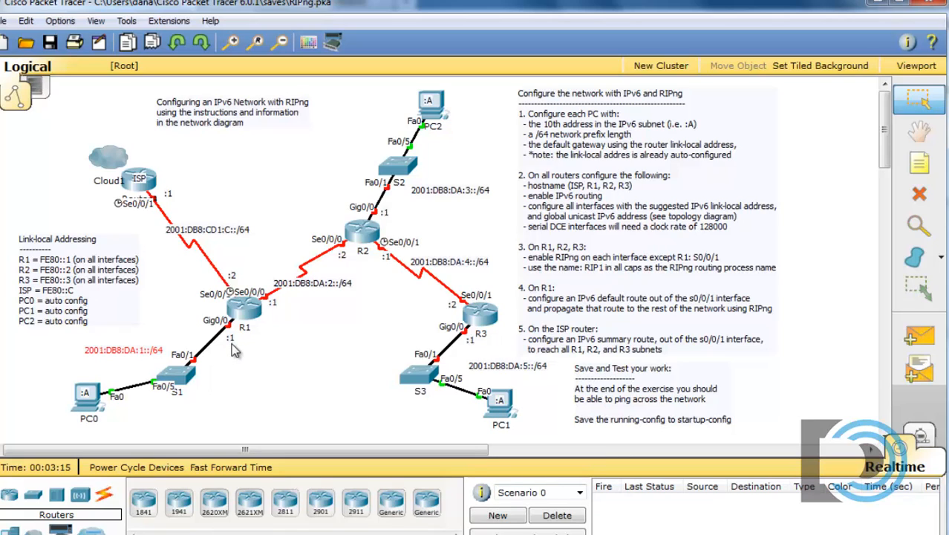
mouse_move(18, 247)
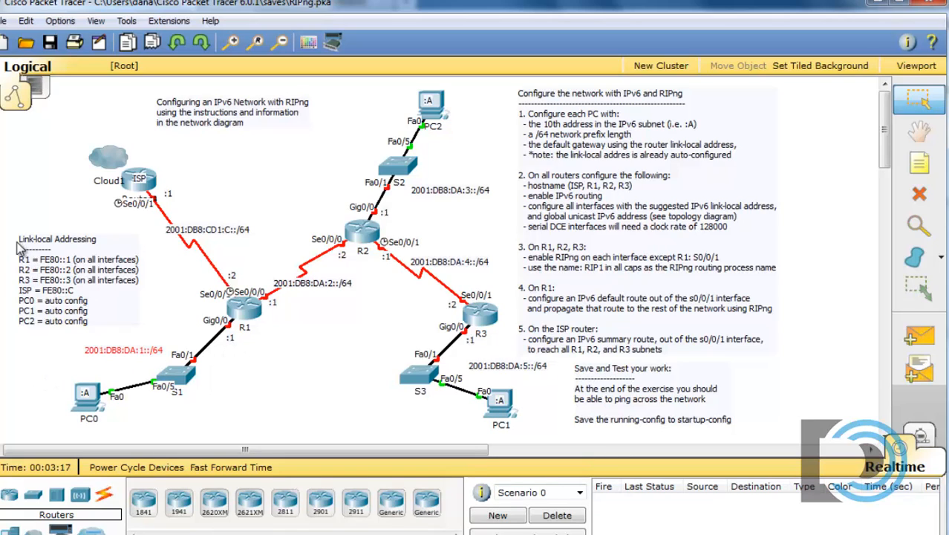
mouse_move(34, 265)
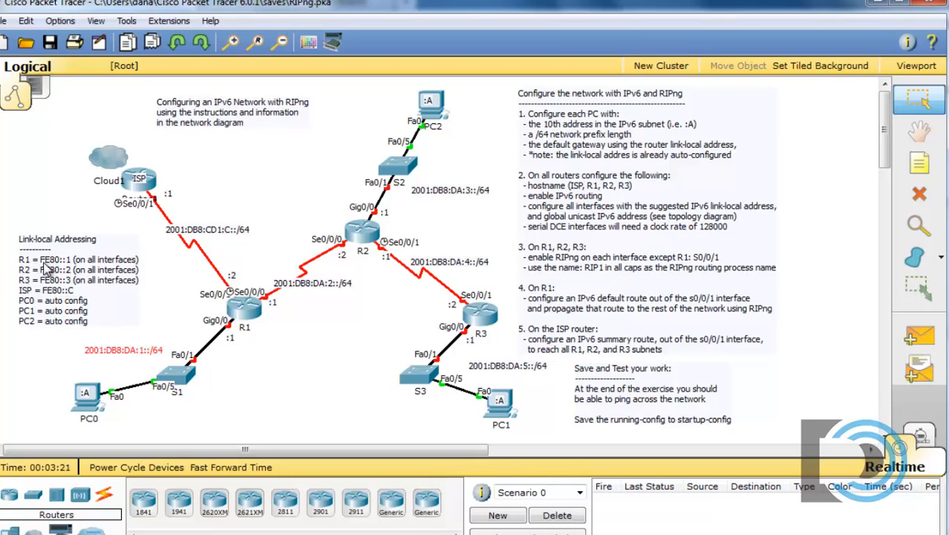
mouse_move(72, 269)
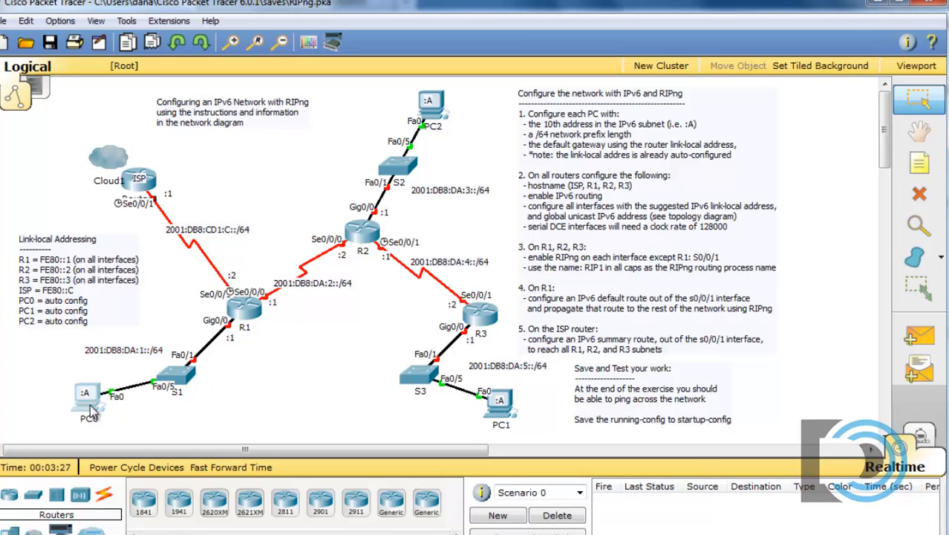
Step: Open PC0's IP Configuration and type the subnet part 2001:DB8:DA:1 in the IPv6 Address field
double_click(84, 401)
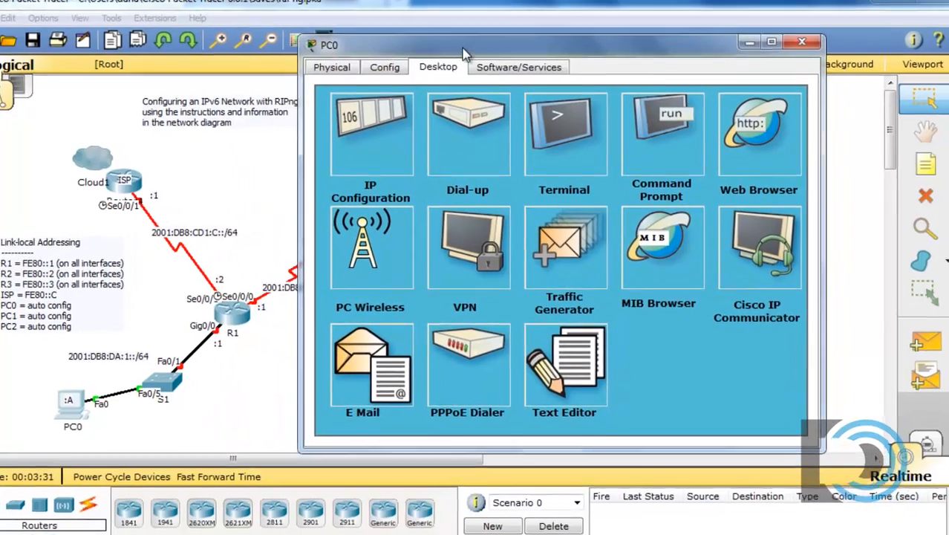
left_click(371, 134)
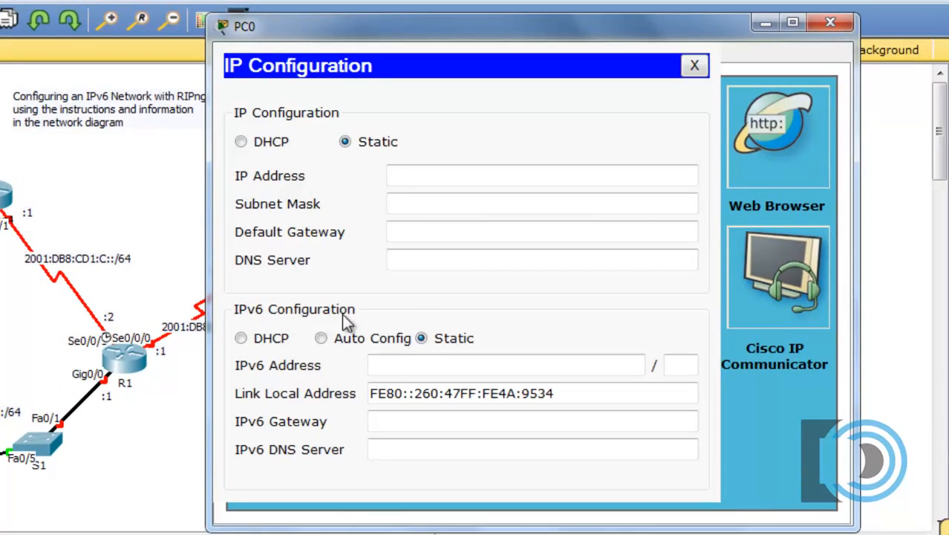
left_click(505, 365)
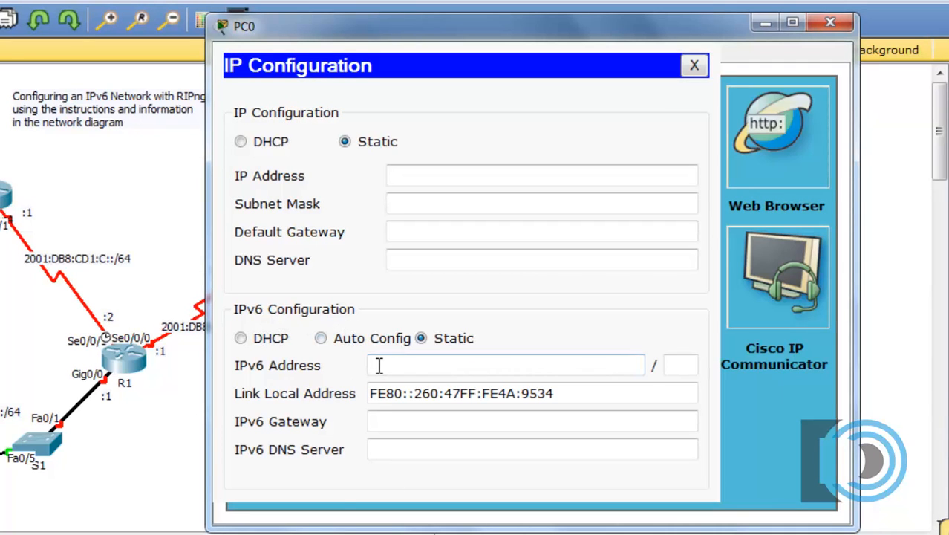
type("2001:")
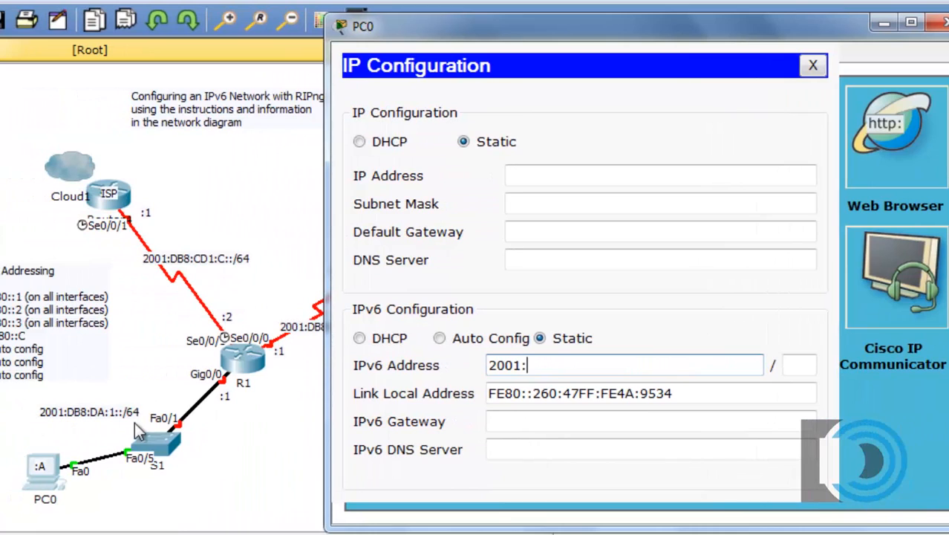
type("DB8")
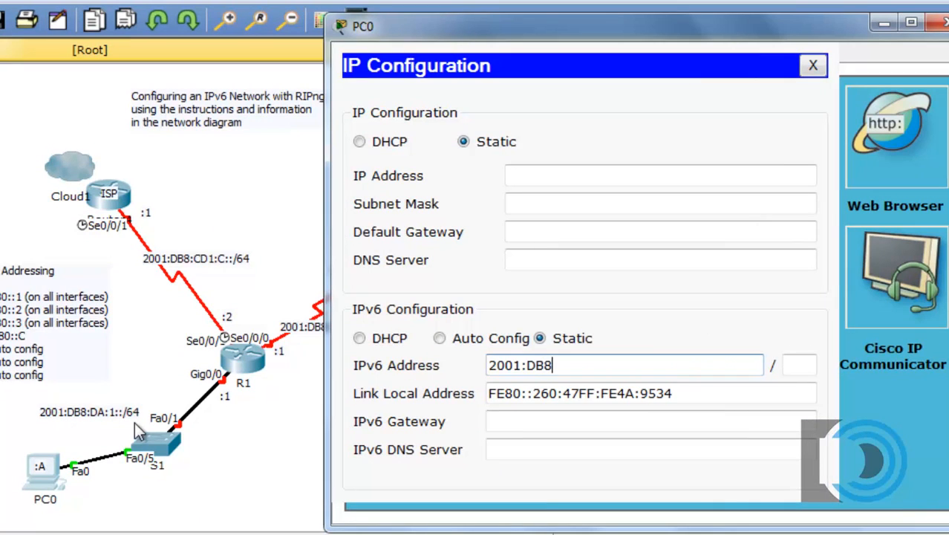
type(":DA")
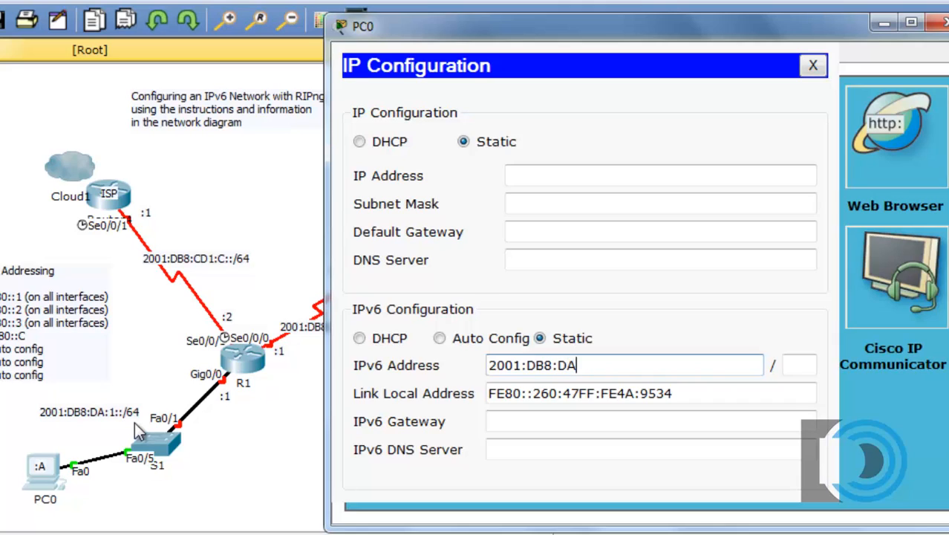
type(":1")
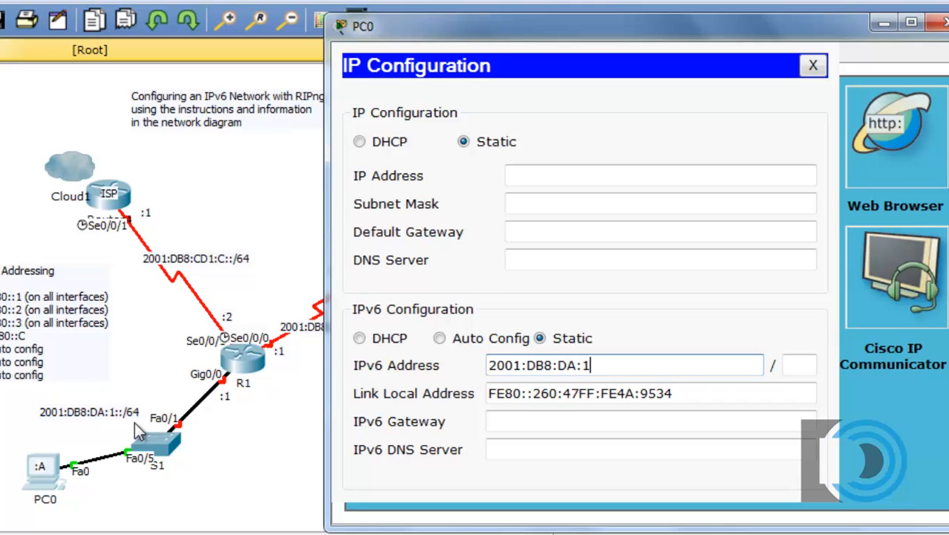
key("Backspace")
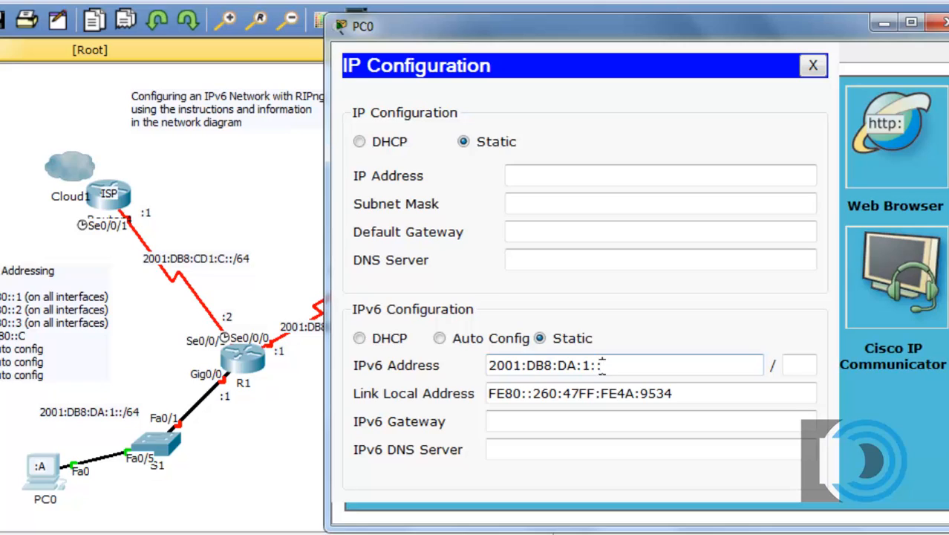
Step: Add host ::A, prefix length 64 and gateway FE80::1, then close PC0's window
type("A")
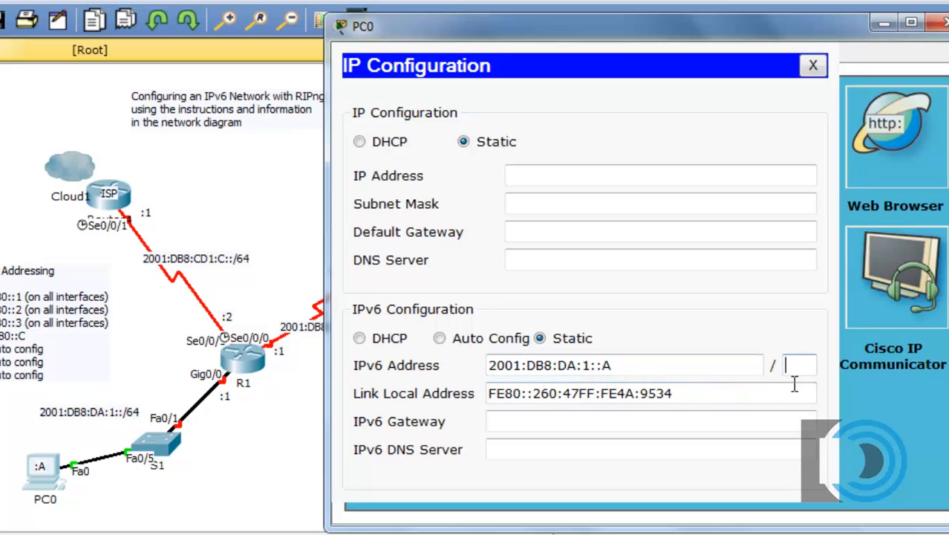
type("64")
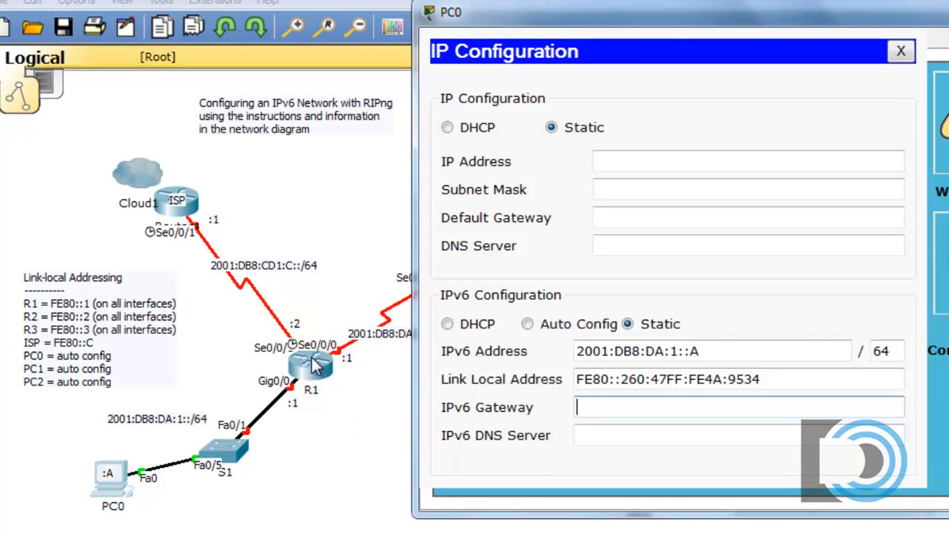
mouse_move(312, 379)
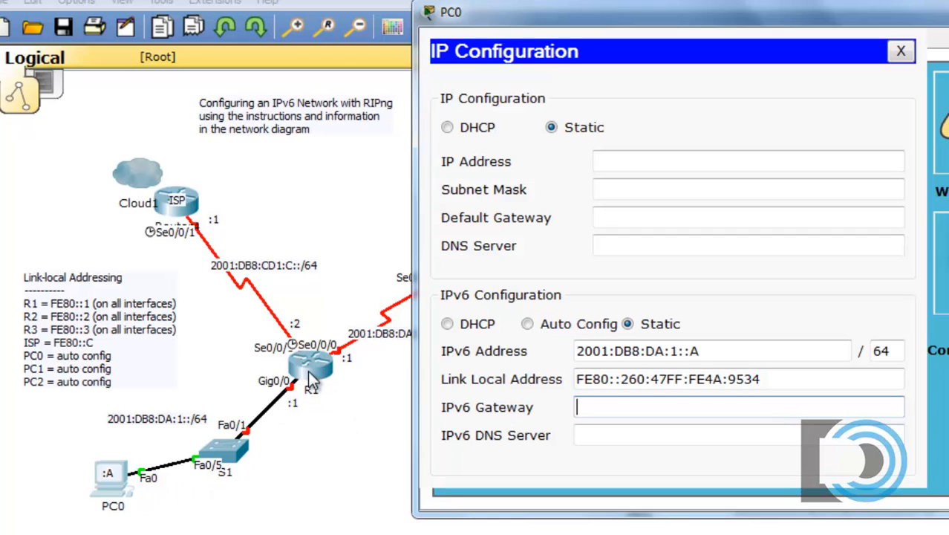
type("FE80::1")
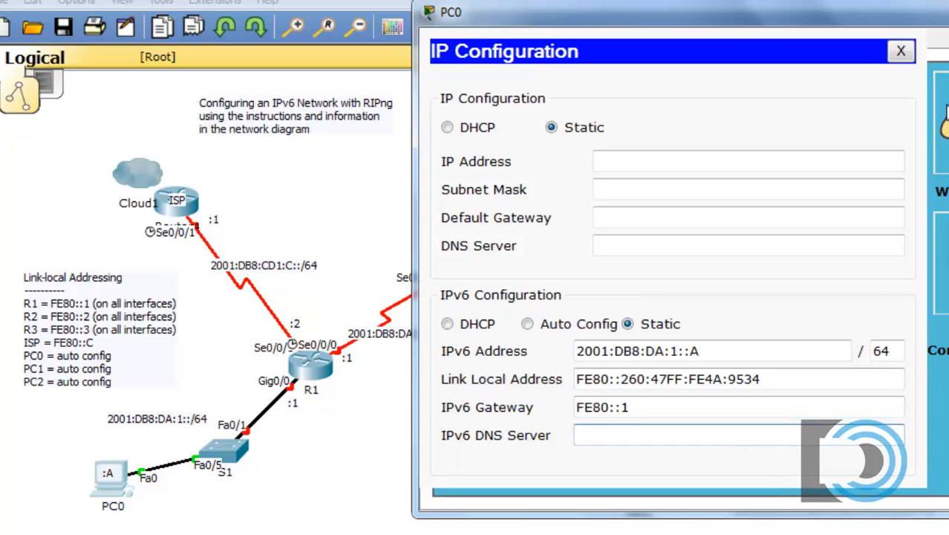
left_click(901, 51)
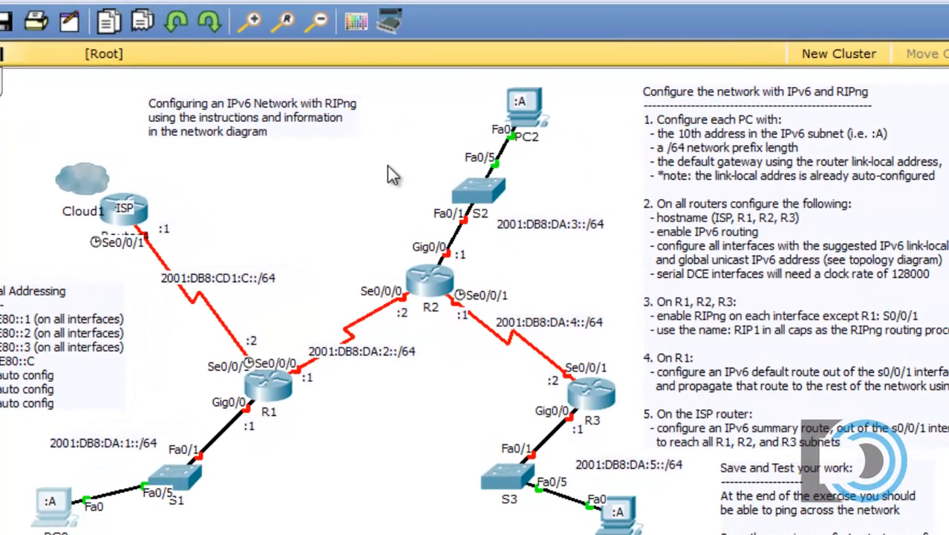
mouse_move(531, 240)
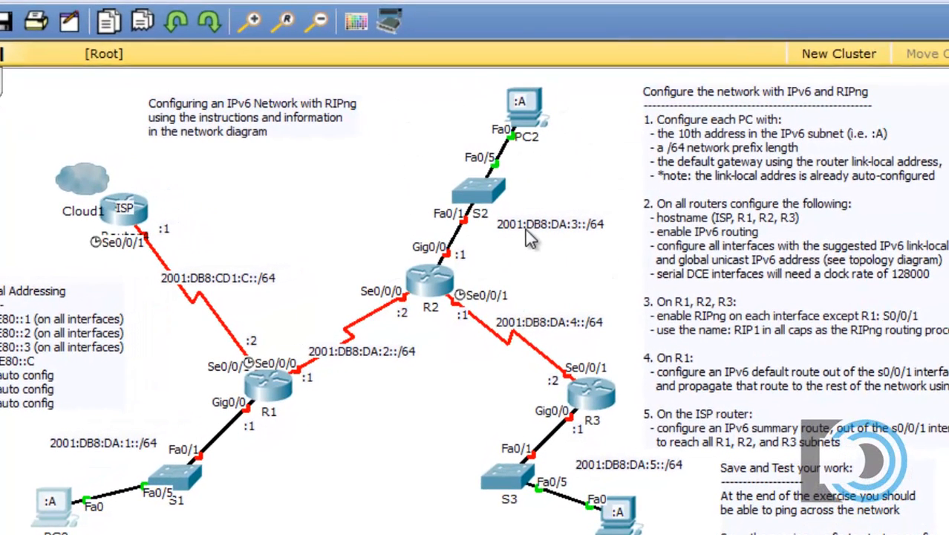
mouse_move(572, 241)
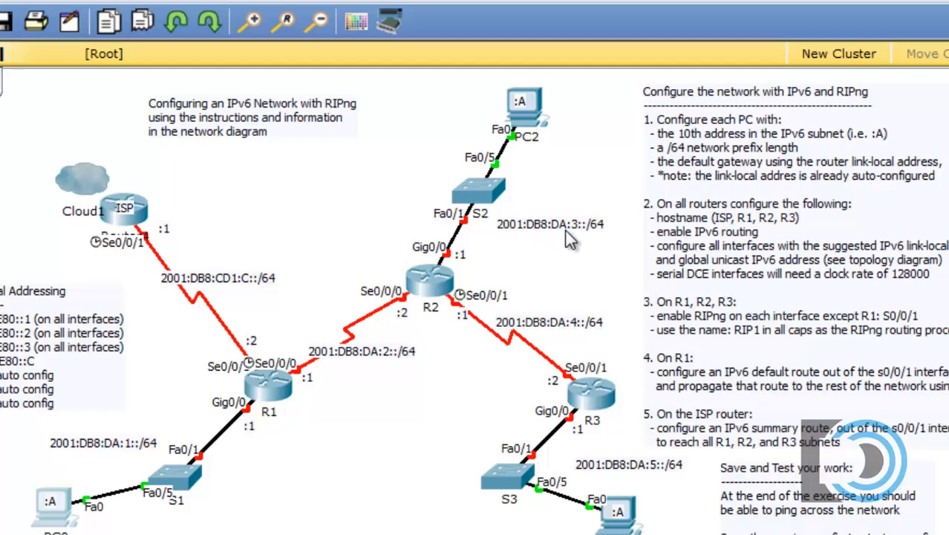
mouse_move(578, 242)
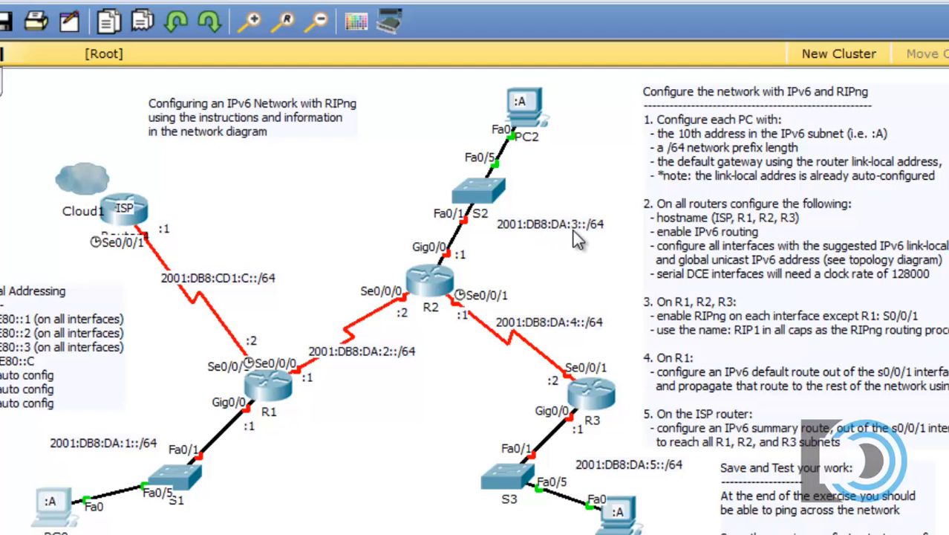
mouse_move(598, 241)
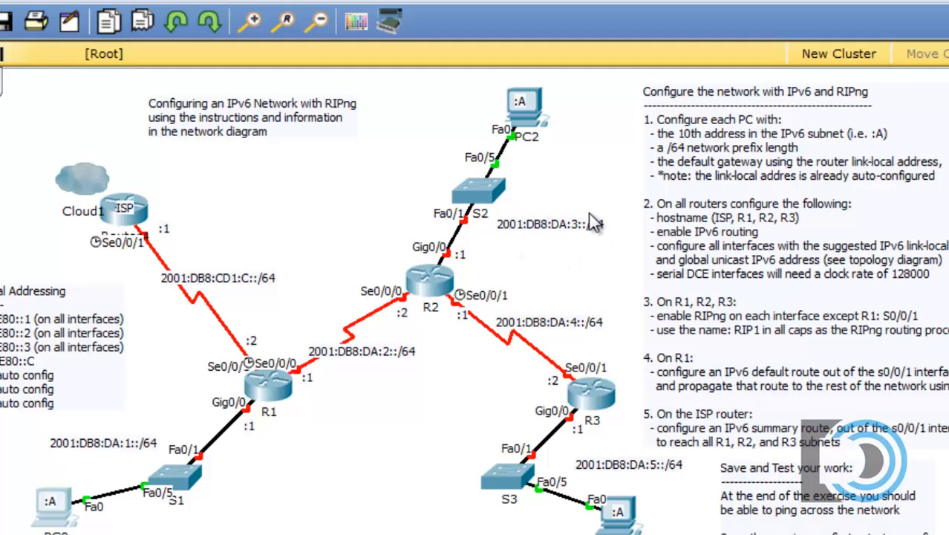
mouse_move(466, 271)
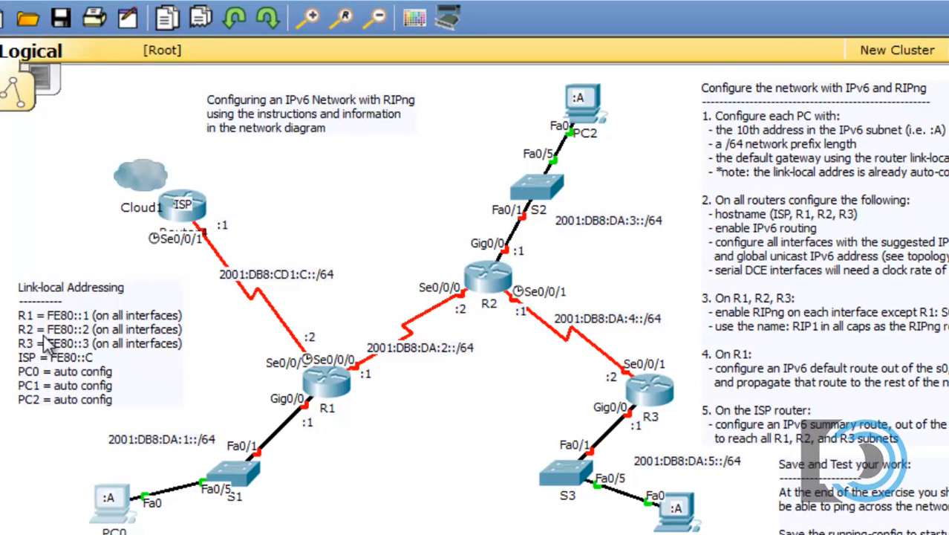
mouse_move(130, 341)
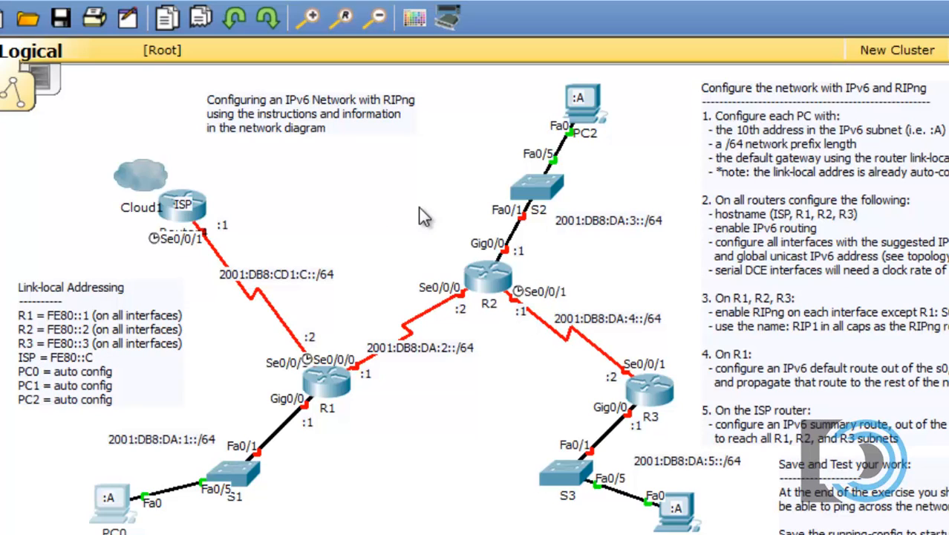
Step: Open PC2 and enter 2001:DB8:DA:3::A, prefix 64, and gateway FE80::3
double_click(581, 101)
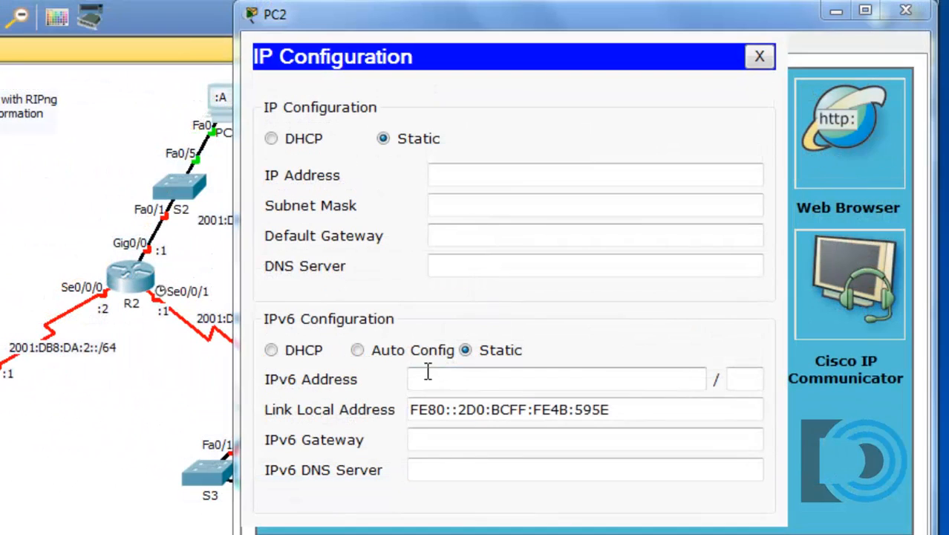
type("2001:DB8:")
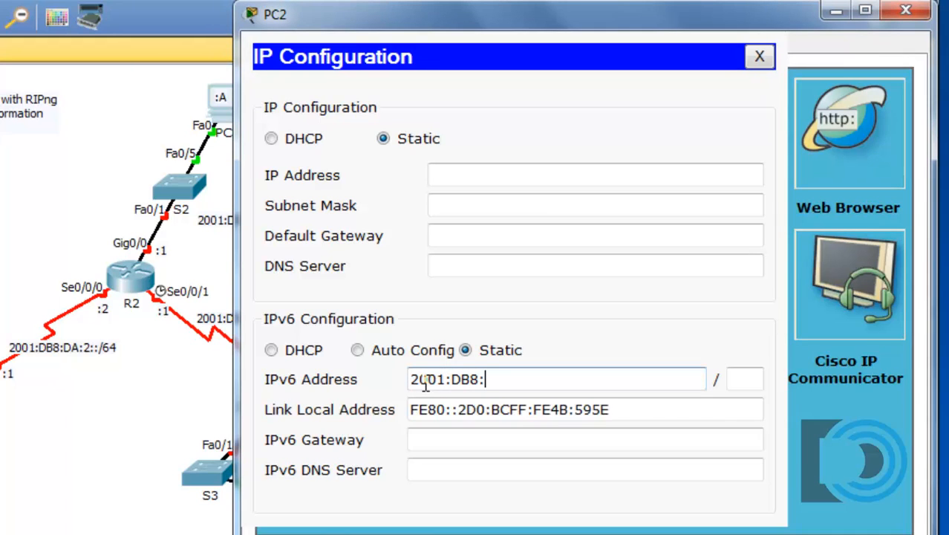
type("DA:3")
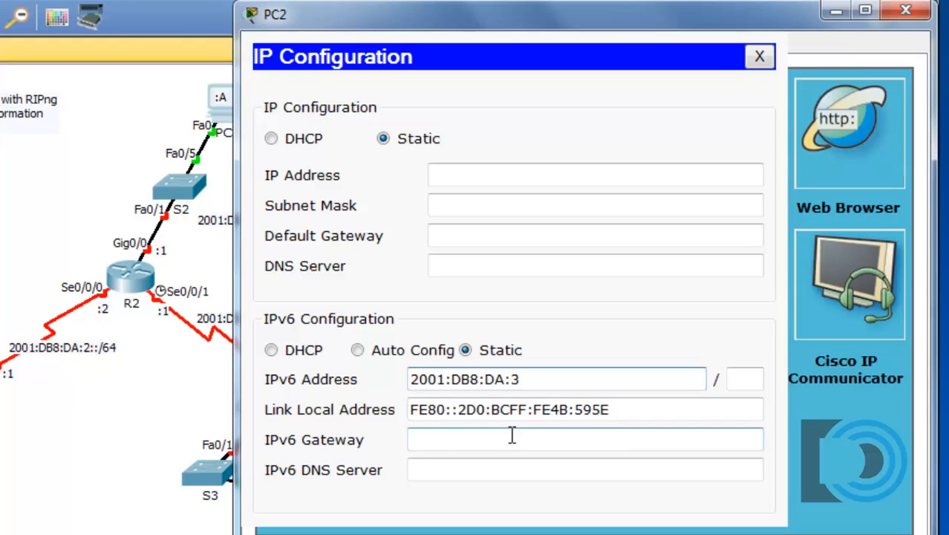
type("::")
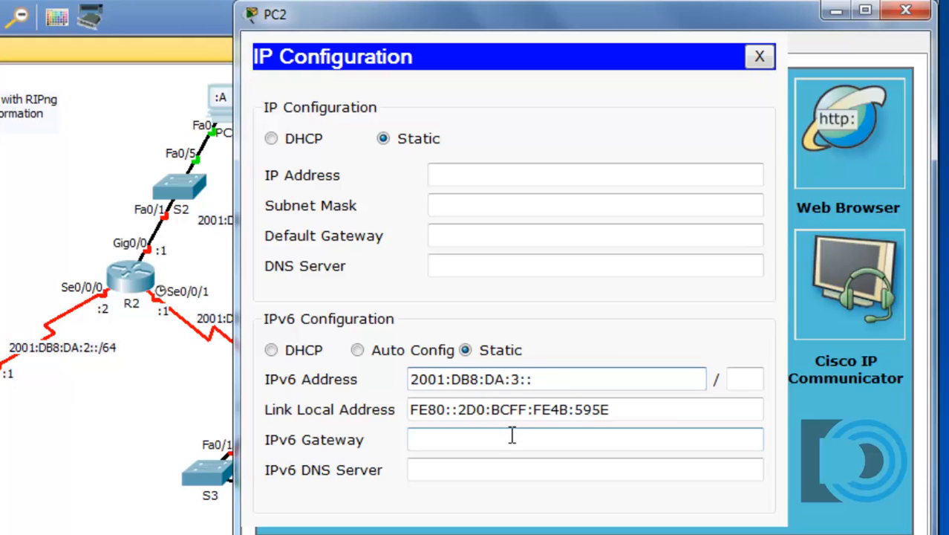
type("A")
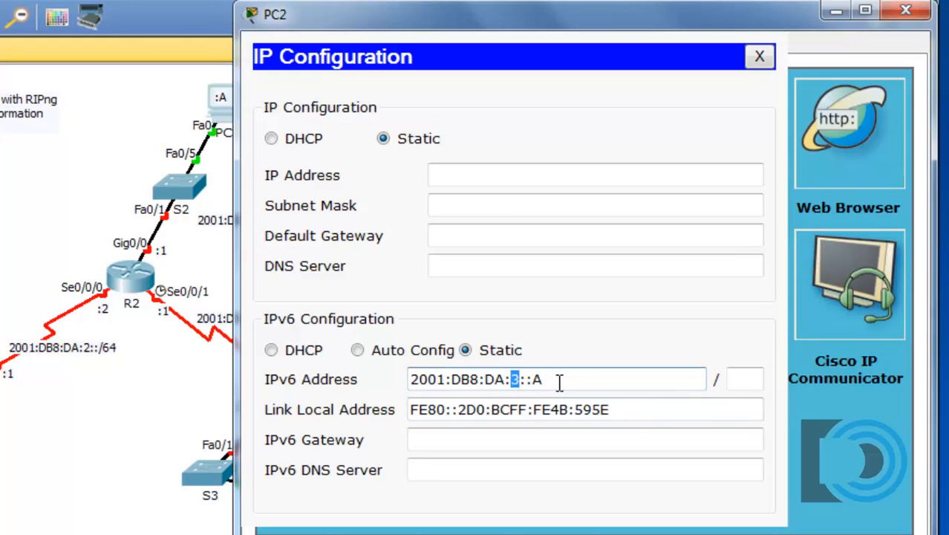
type("64")
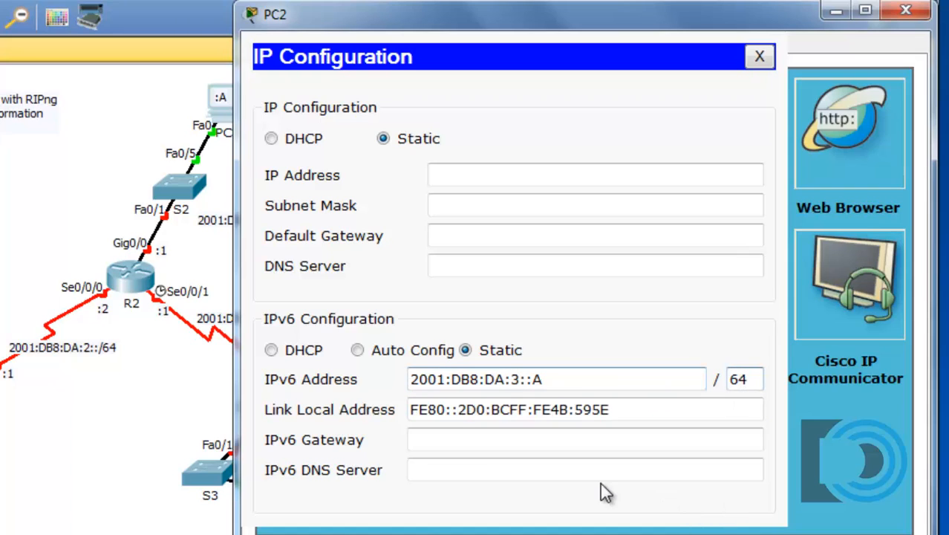
type("F")
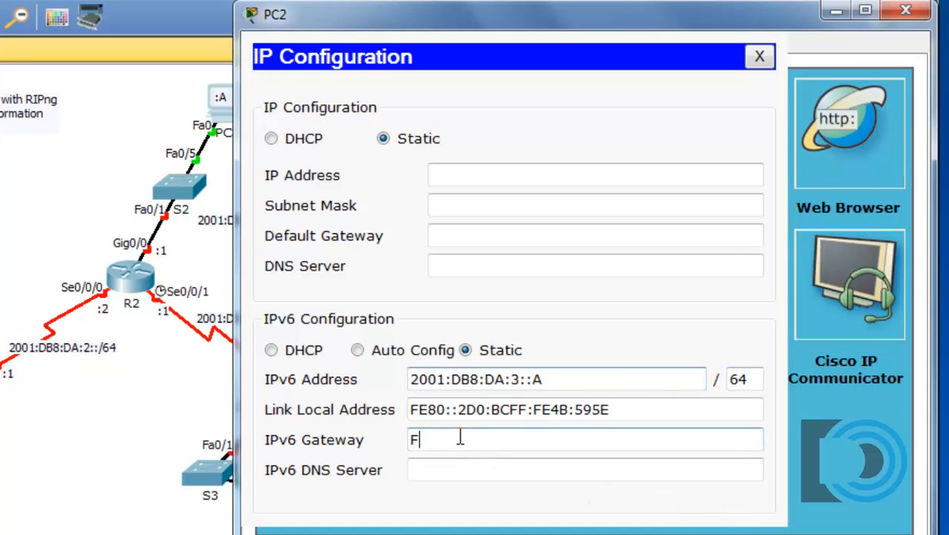
type("E80")
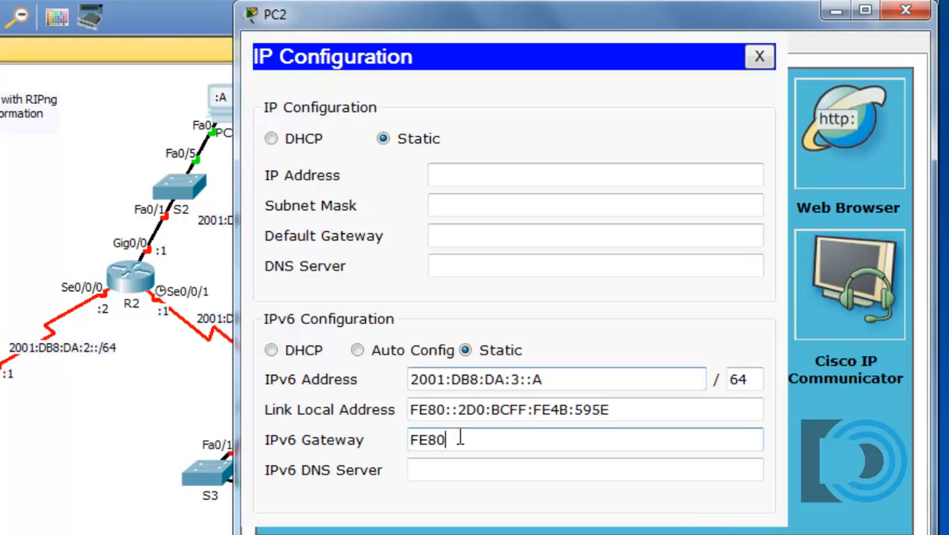
type("::3")
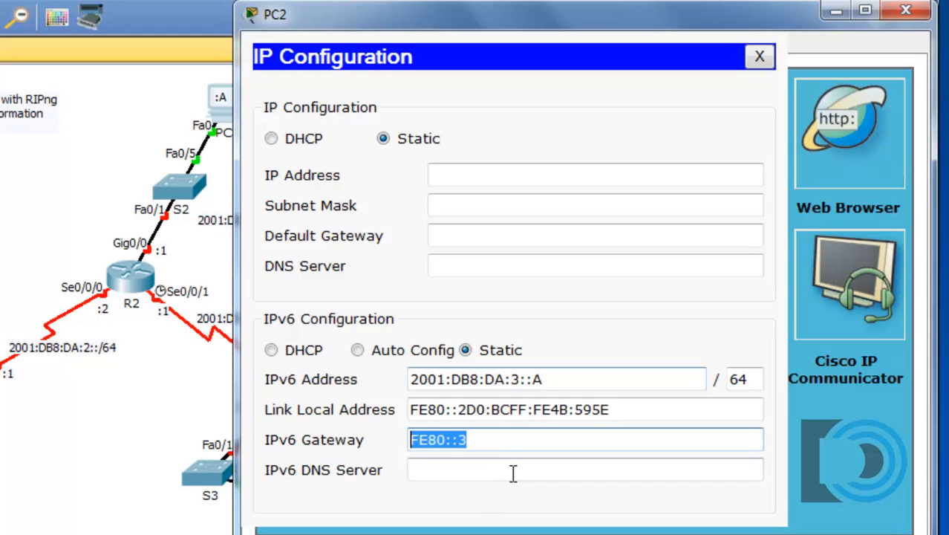
Step: Select PC2's IPv6 Gateway field to replace FE80::3 with FE80::2
left_click(512, 469)
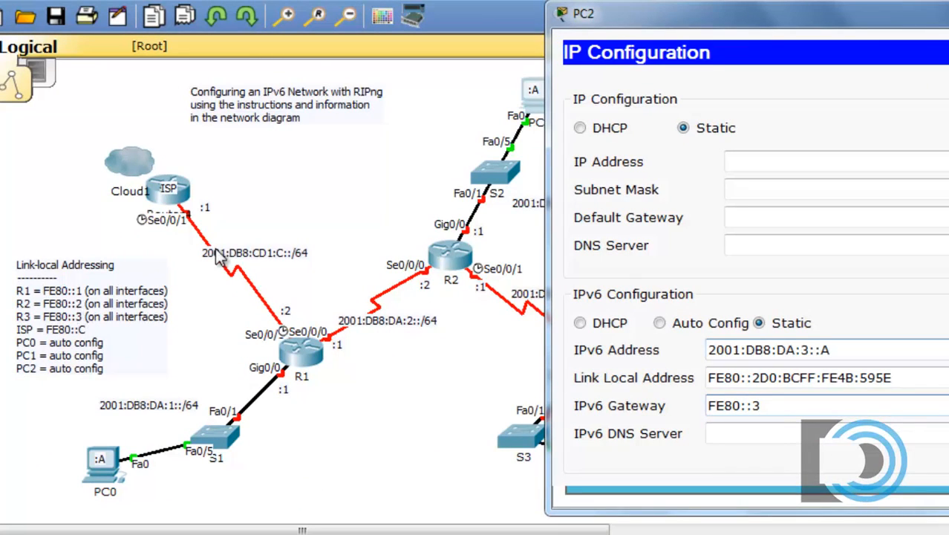
mouse_move(515, 145)
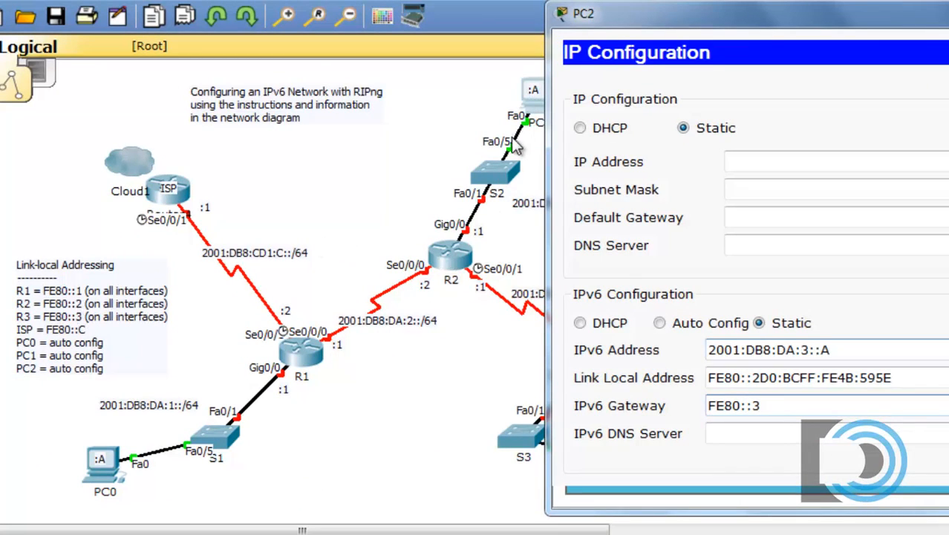
left_click(784, 405)
type("2")
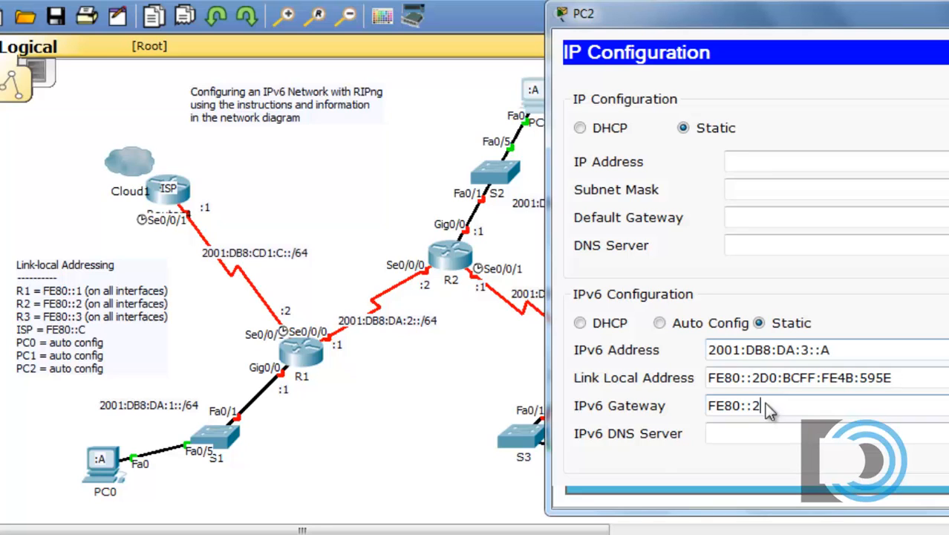
mouse_move(731, 85)
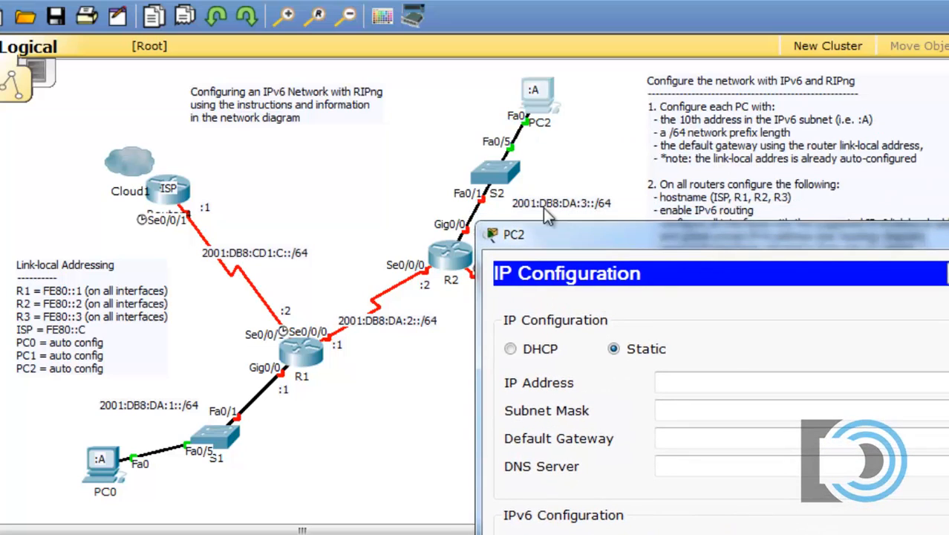
mouse_move(569, 223)
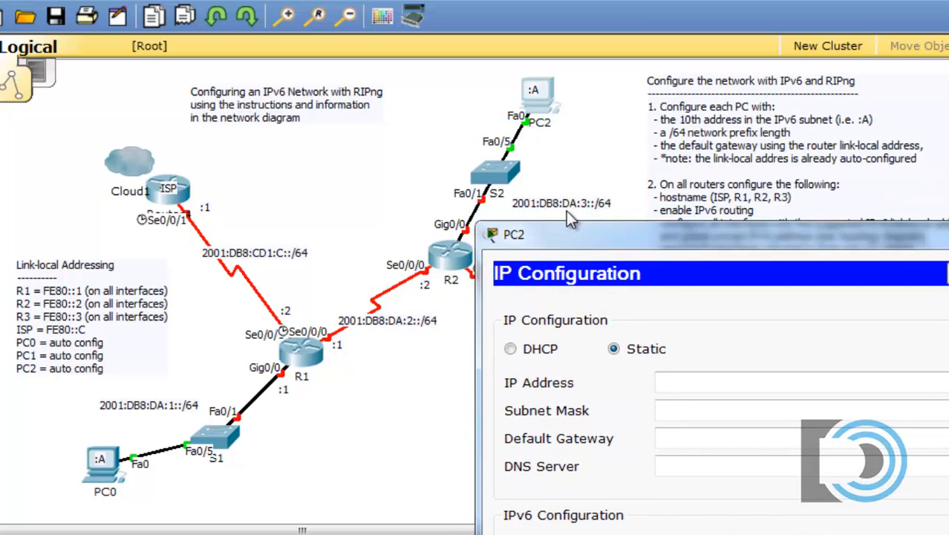
mouse_move(579, 208)
type("FE80::2")
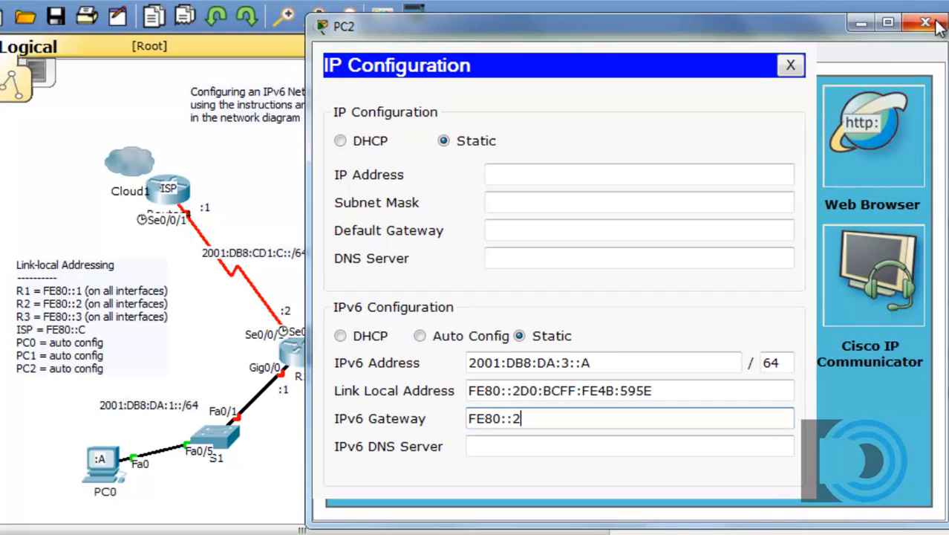
Step: Close PC2's window, returning to the topology to reach PC1
left_click(791, 65)
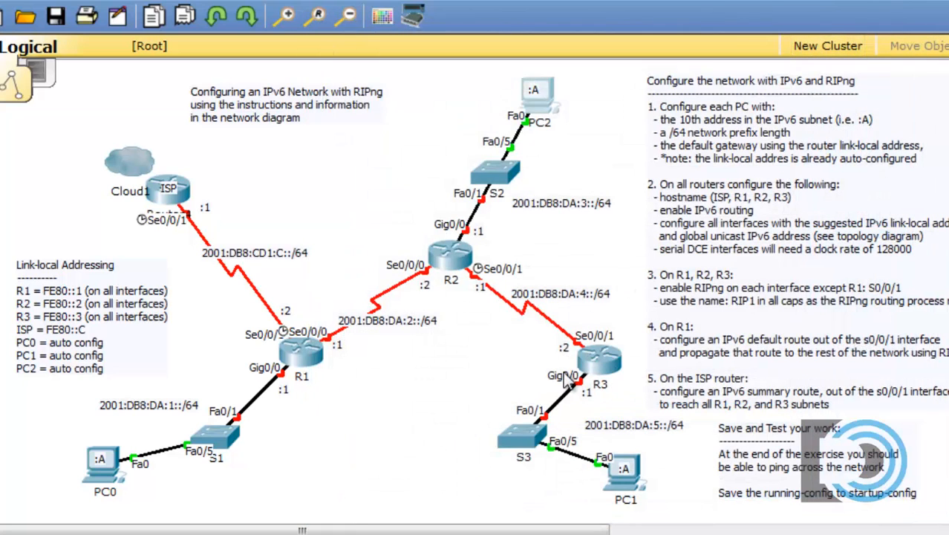
mouse_move(626, 510)
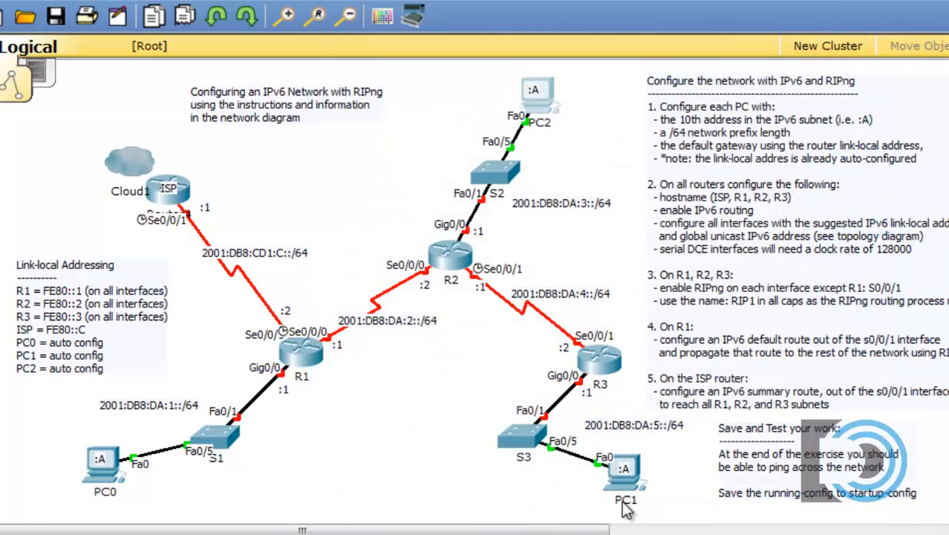
mouse_move(635, 494)
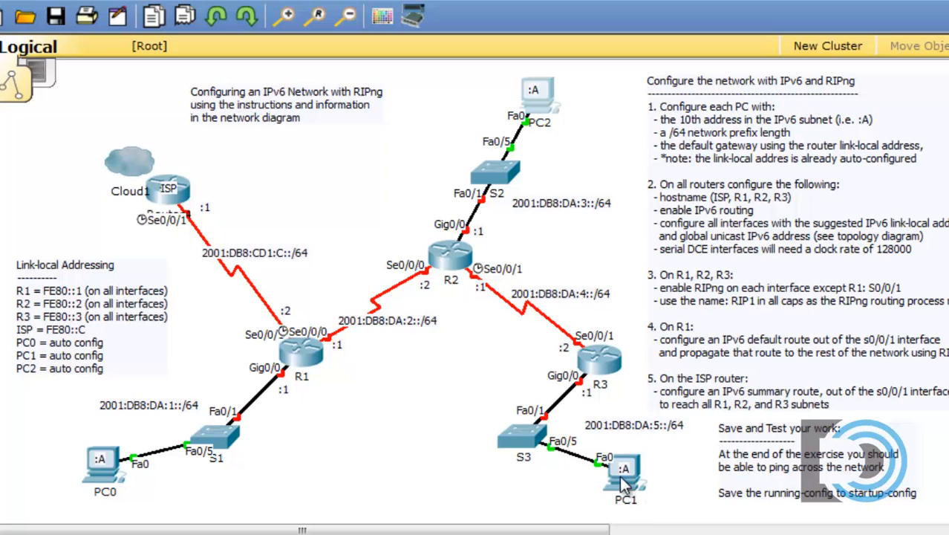
mouse_move(602, 464)
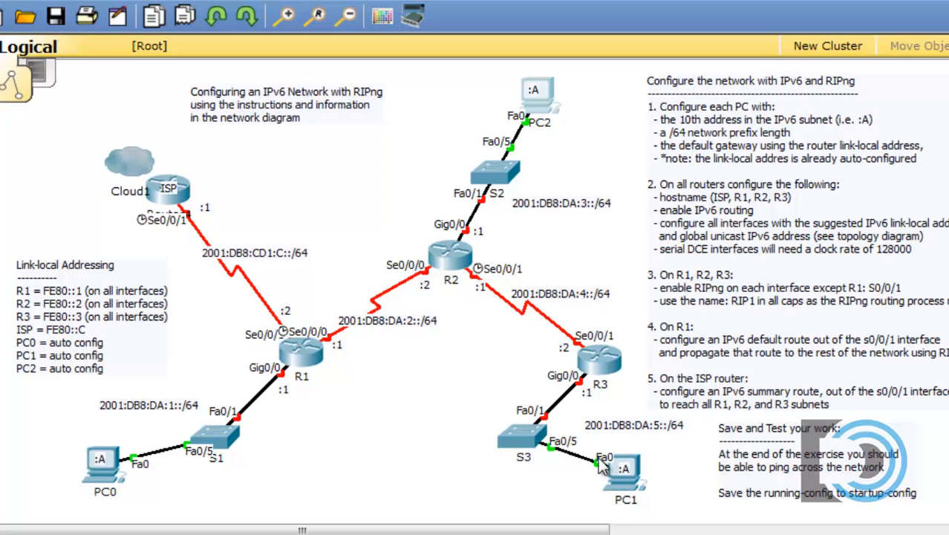
mouse_move(640, 440)
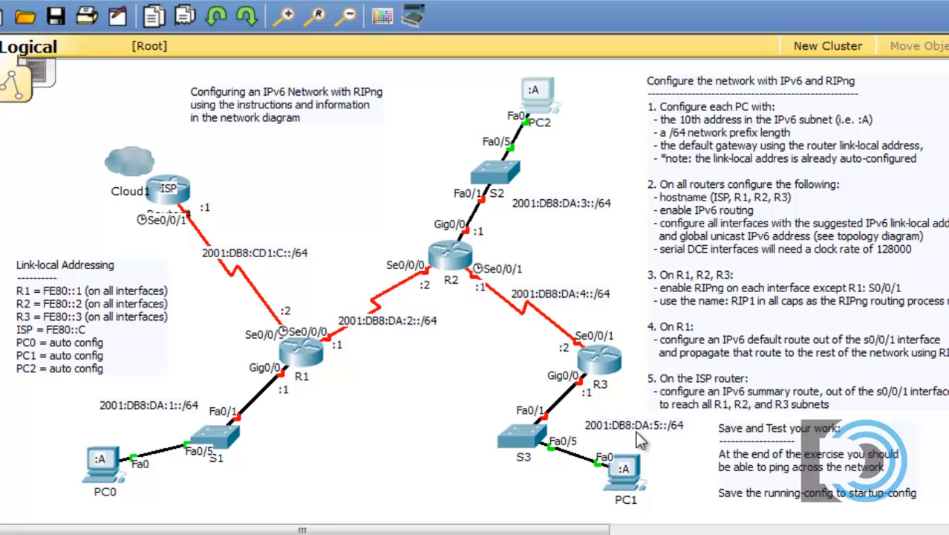
mouse_move(620, 490)
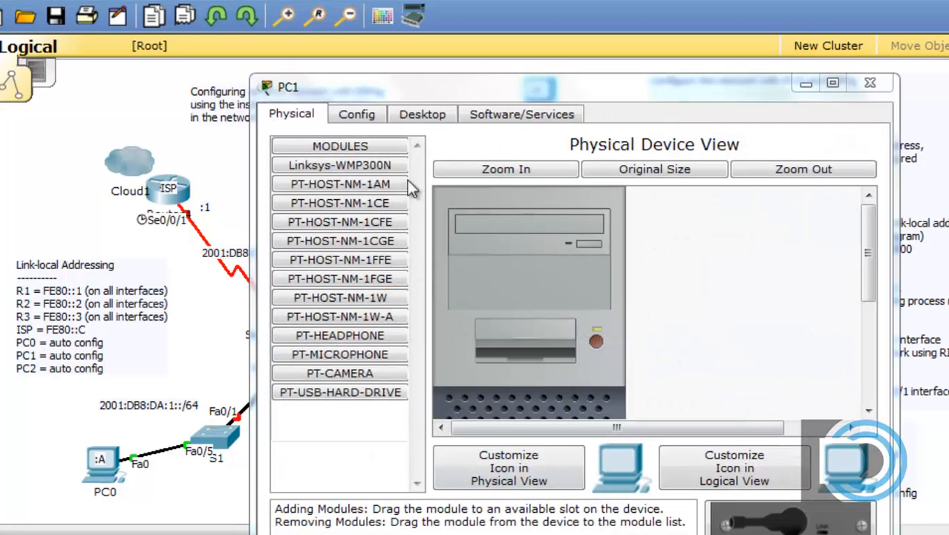
Step: On PC1's Desktop IP Configuration, enter 2001:DB8:DA:5::A, prefix 64, gateway FE80::3
left_click(422, 114)
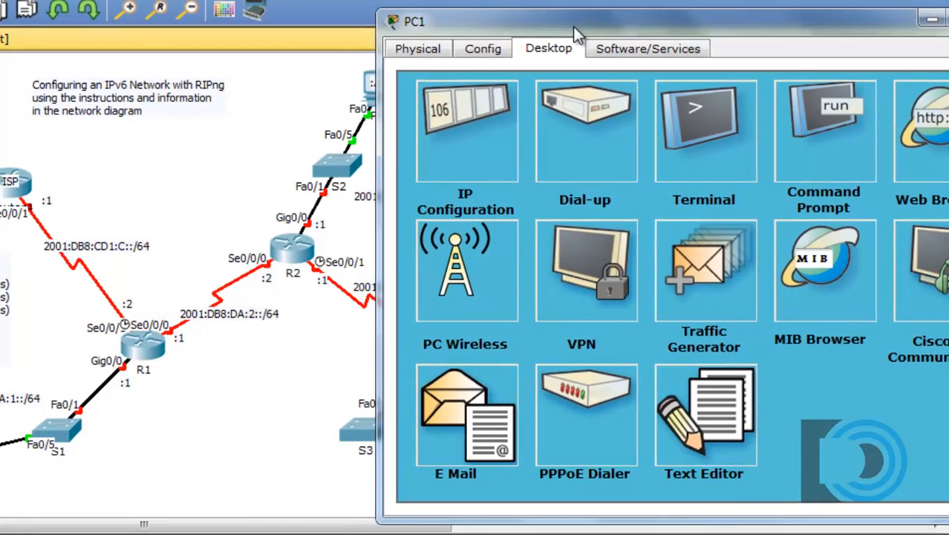
left_click(466, 130)
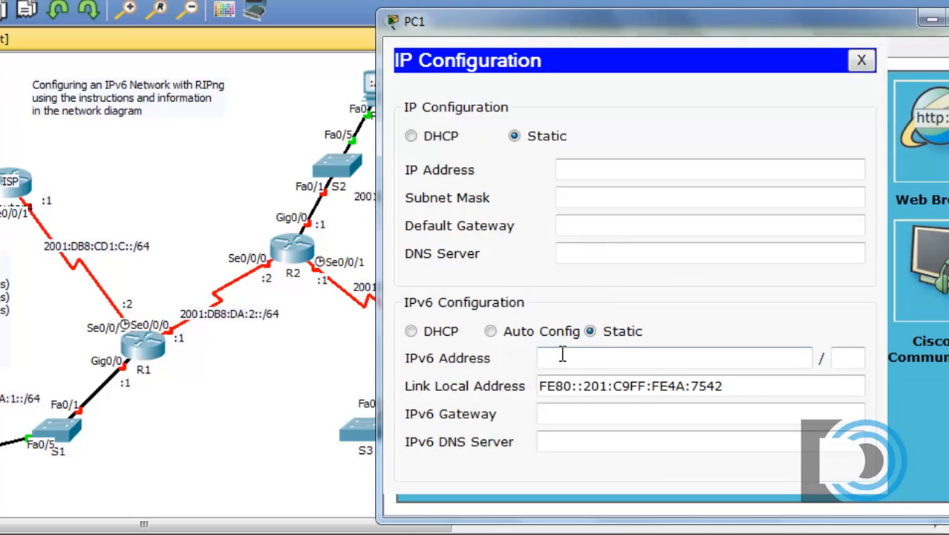
left_click(673, 357)
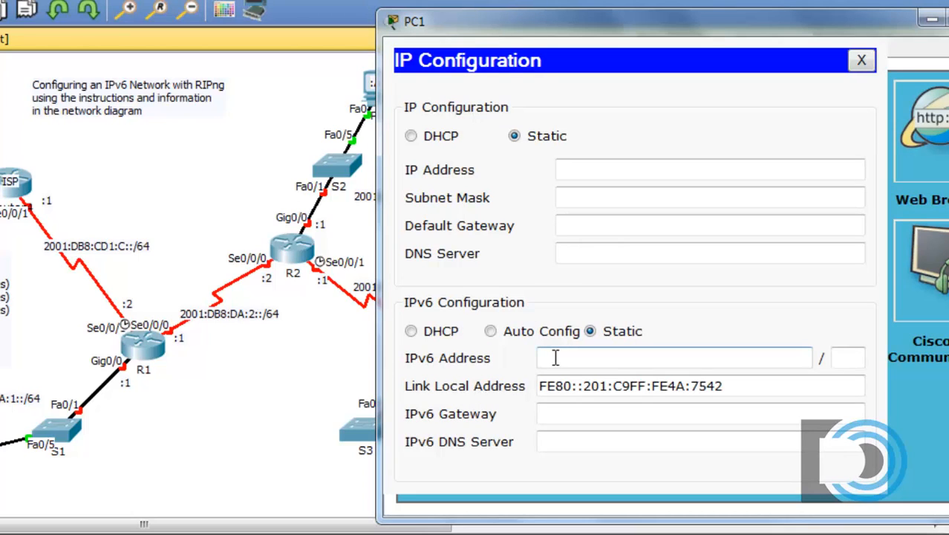
type("2001")
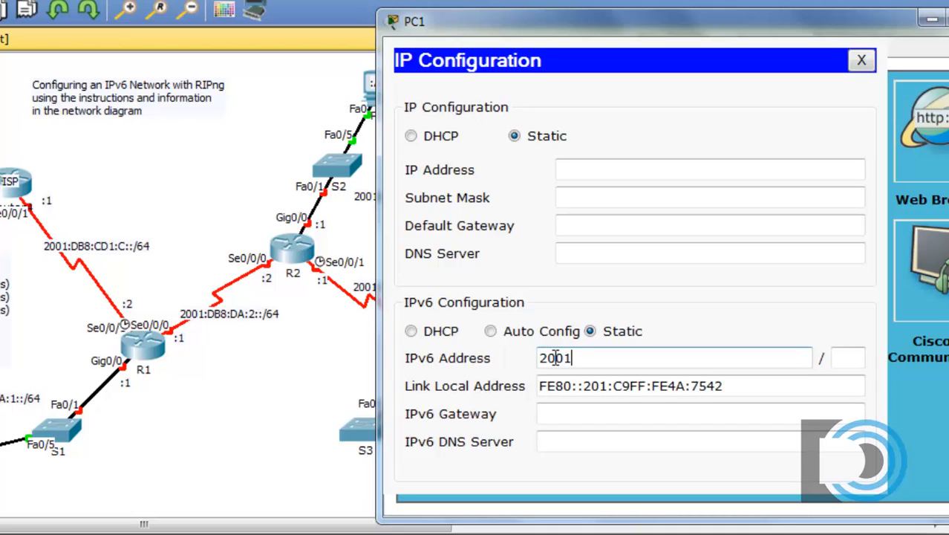
type(":DB8")
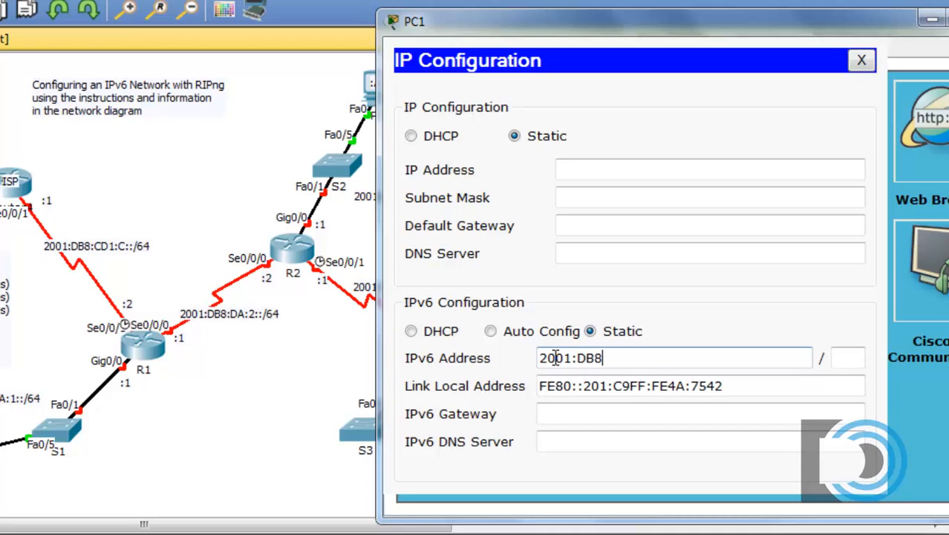
type(":DA")
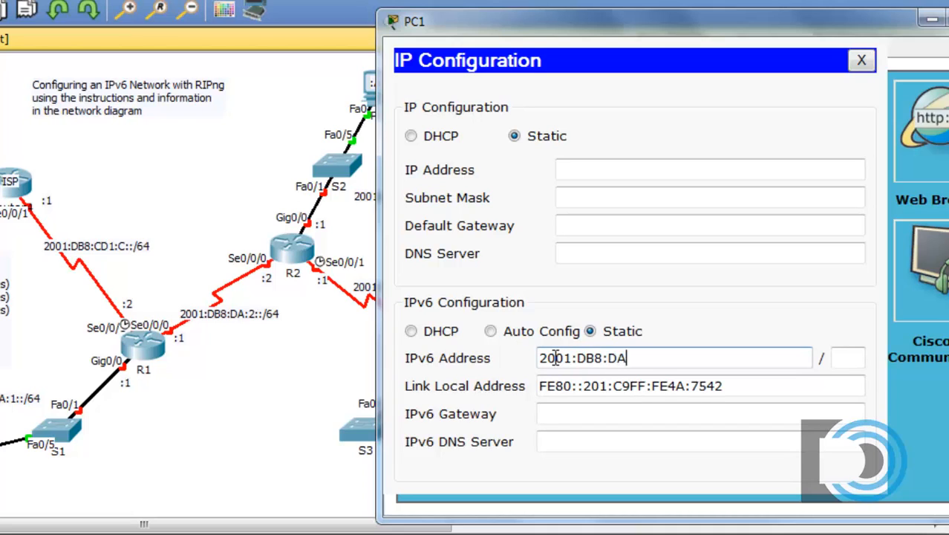
type(":5::A")
left_click(848, 358)
type("64")
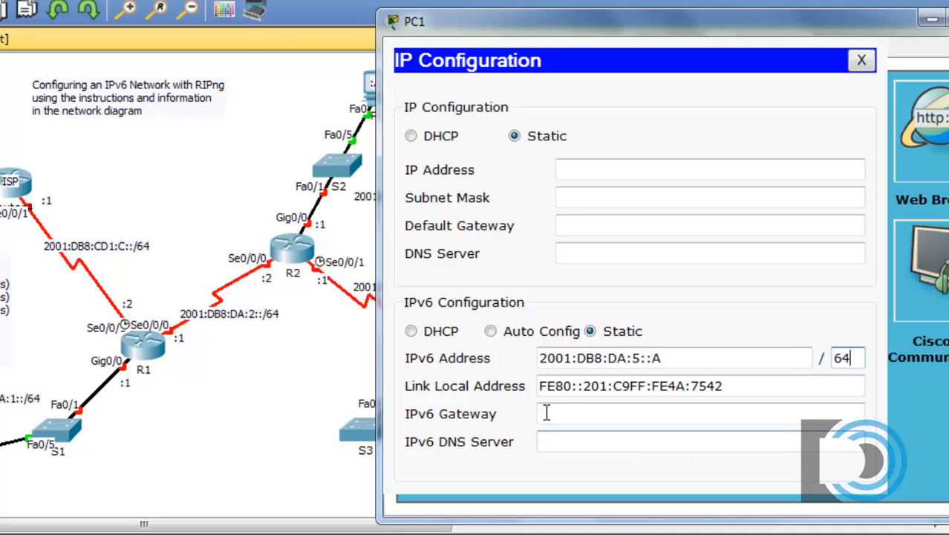
type("F")
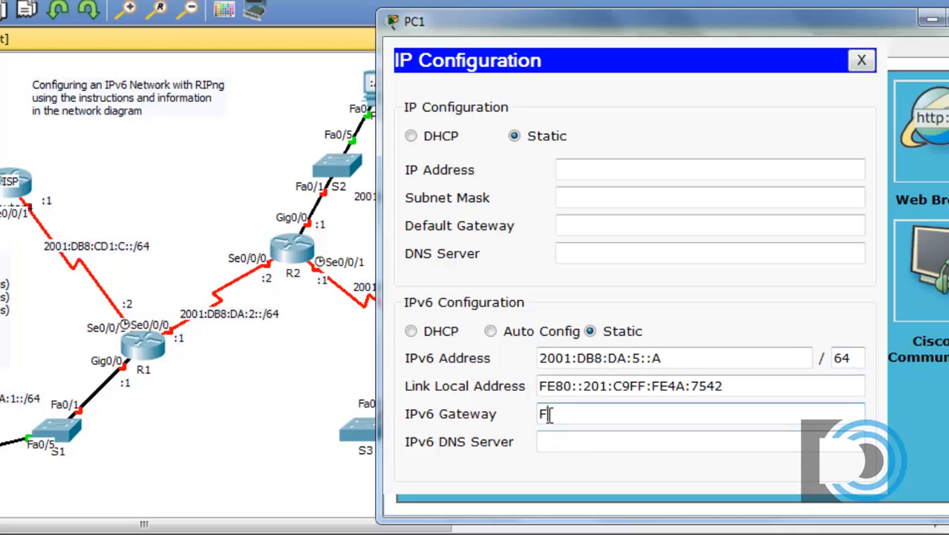
type("E80::3")
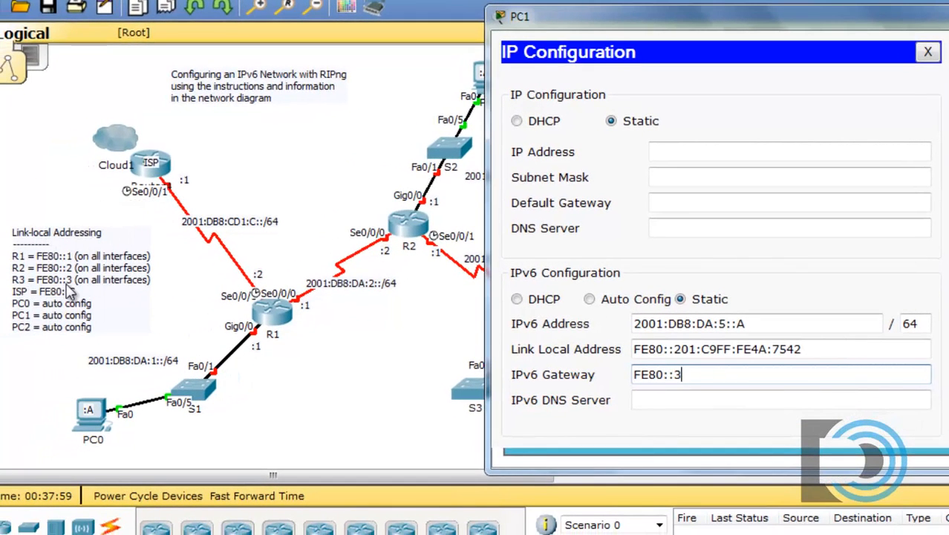
mouse_move(159, 297)
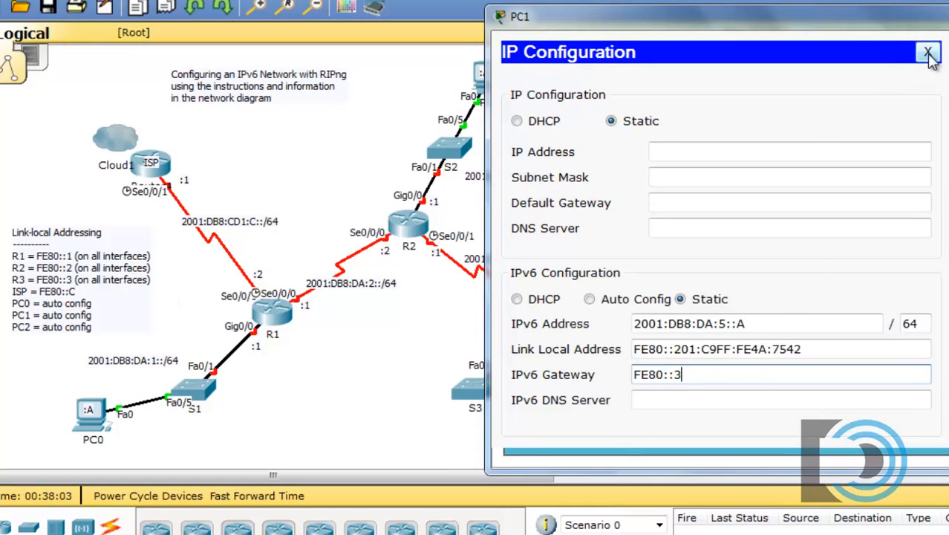
Step: Close PC1's finished IP configuration window
left_click(929, 53)
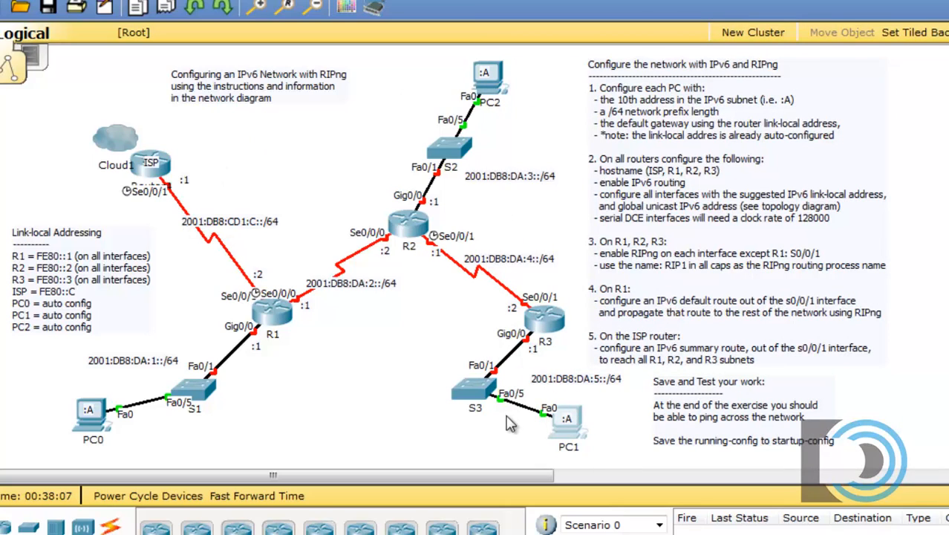
mouse_move(392, 399)
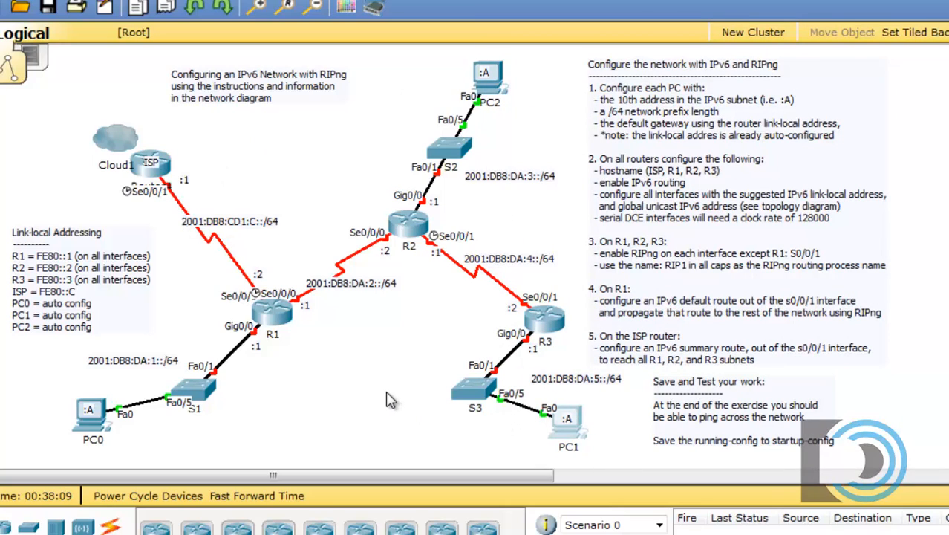
mouse_move(518, 327)
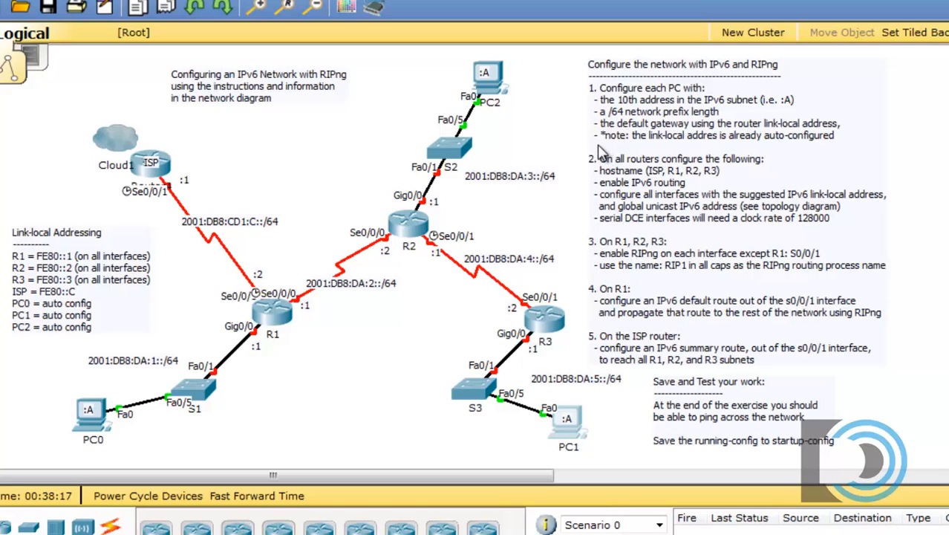
mouse_move(653, 153)
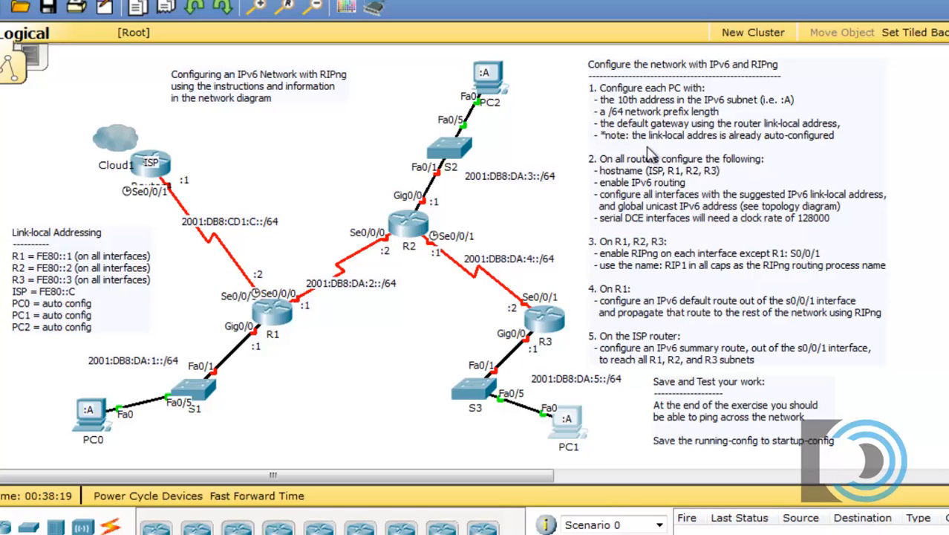
mouse_move(795, 149)
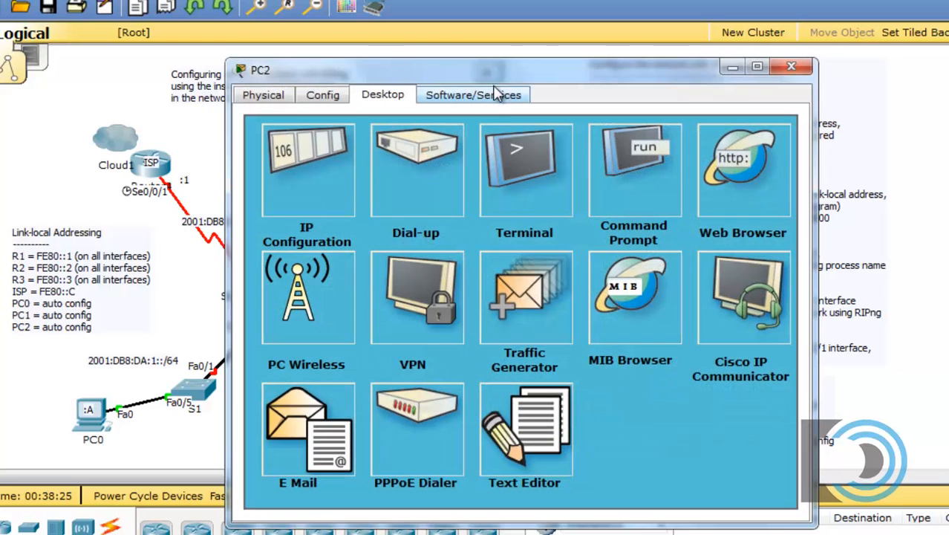
Step: Open PC2's IP Configuration and select the FE80::2 gateway value to verify it
left_click(307, 169)
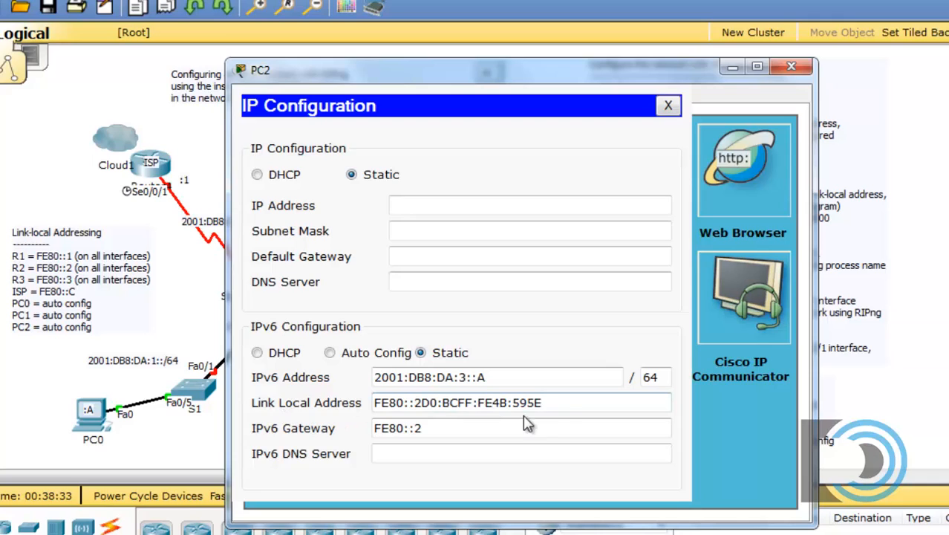
mouse_move(251, 344)
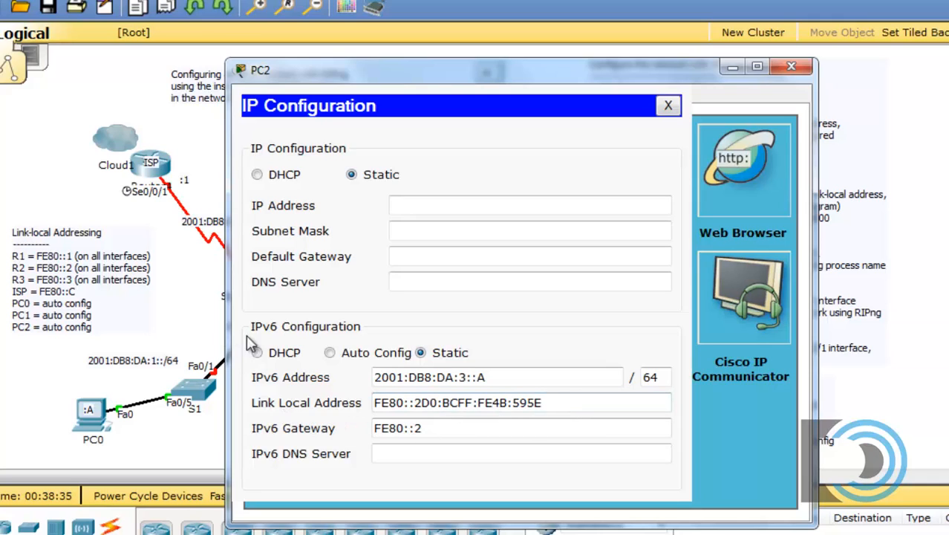
mouse_move(281, 342)
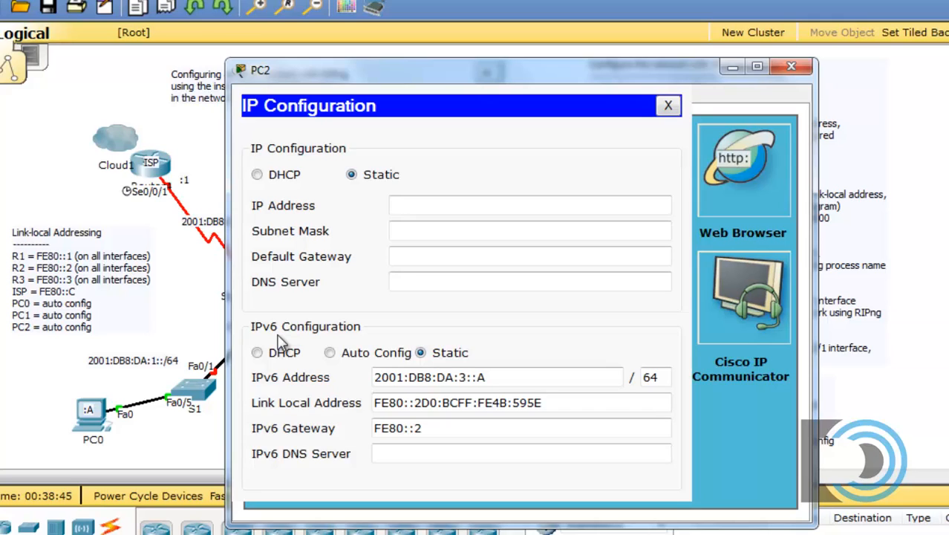
mouse_move(391, 335)
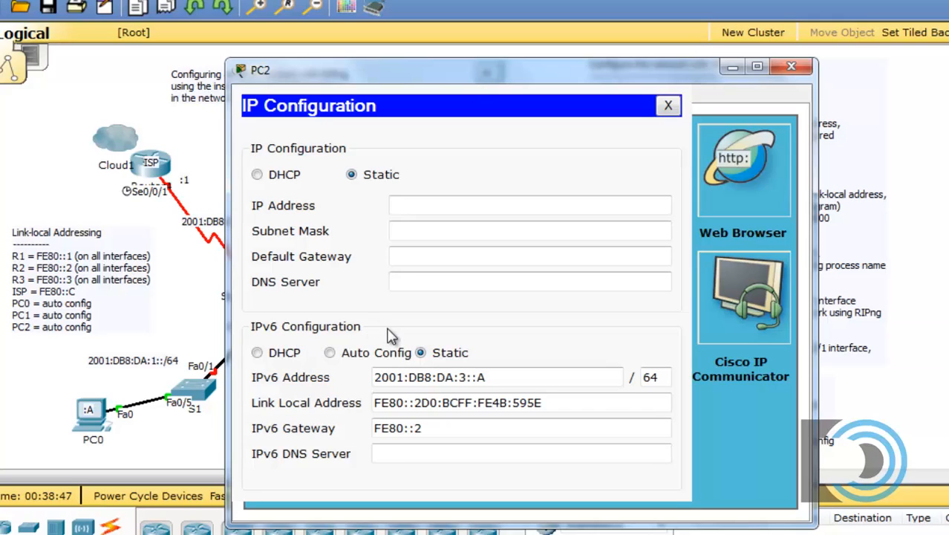
mouse_move(390, 344)
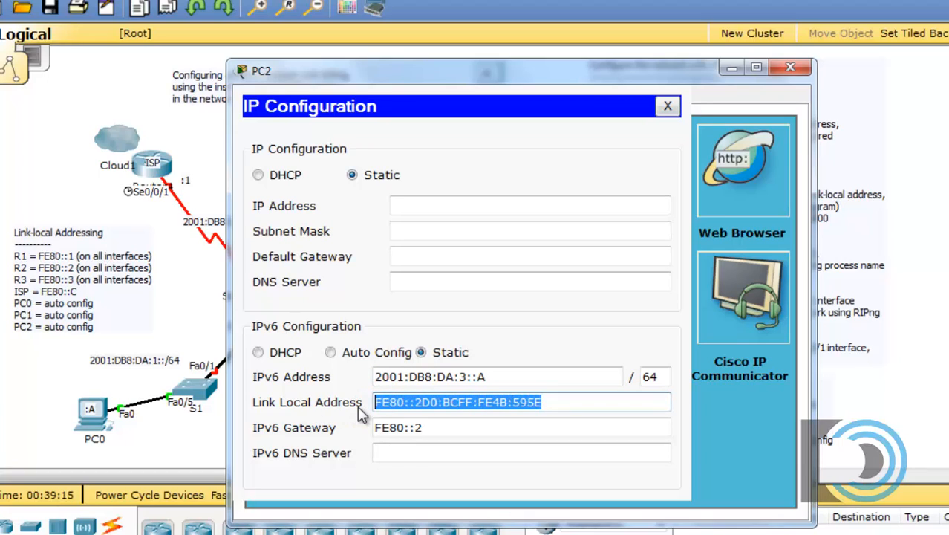
left_click(479, 376)
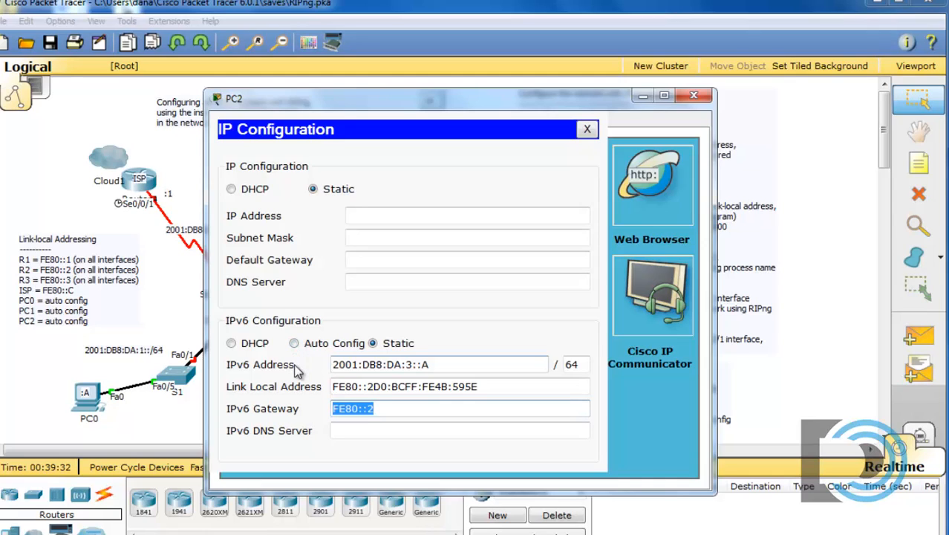
mouse_move(312, 453)
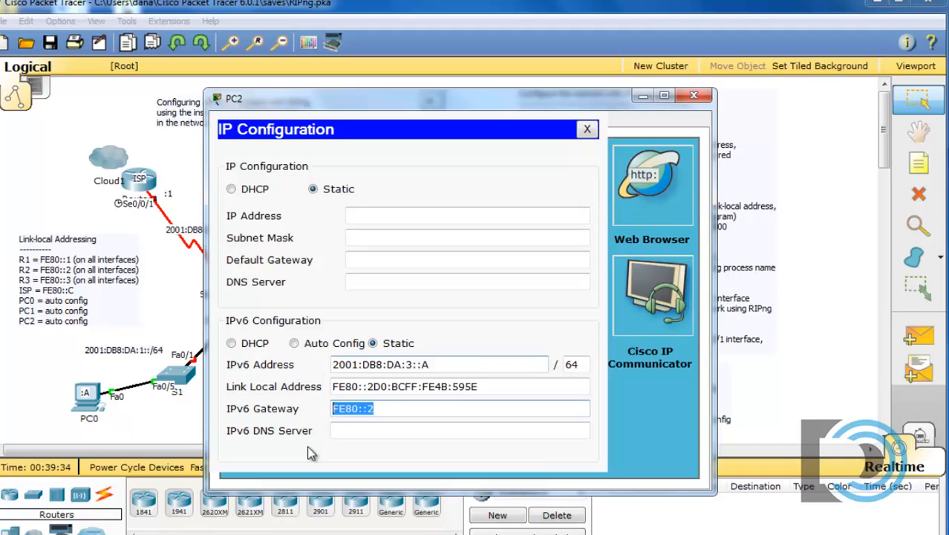
mouse_move(312, 423)
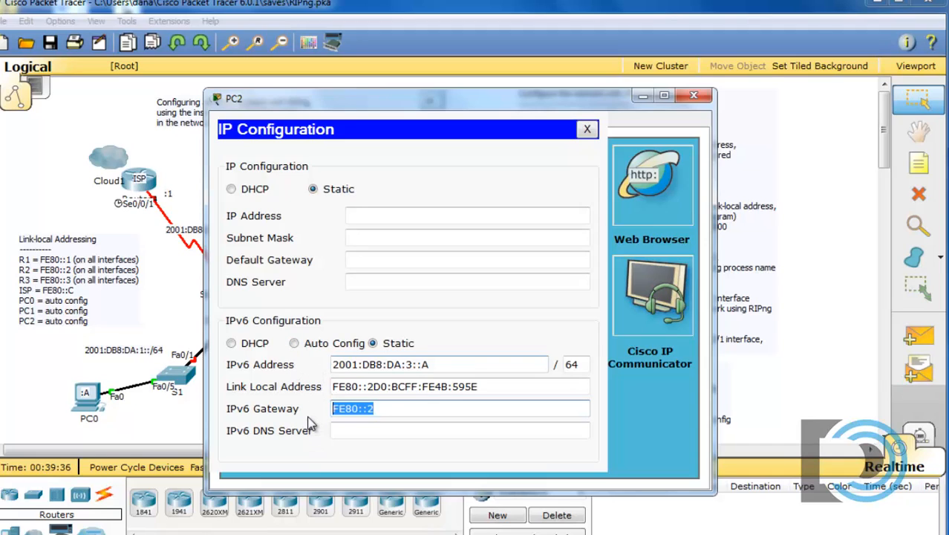